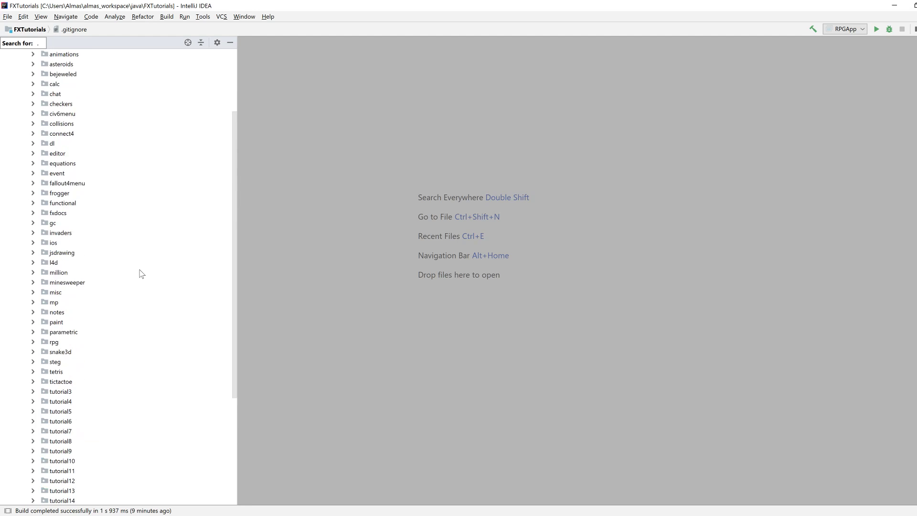
# - Create a new package named multithread under com.almasb
pyautogui.click(54, 114)
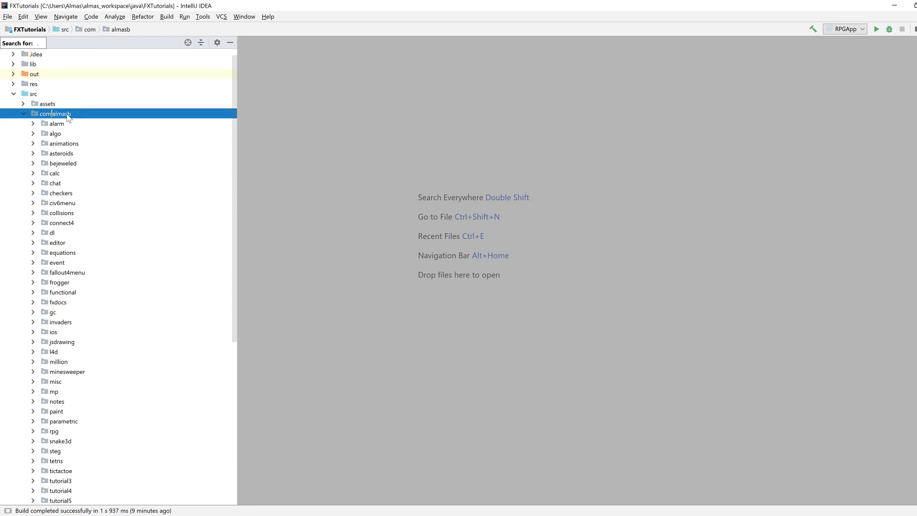
pyautogui.rightClick(54, 113)
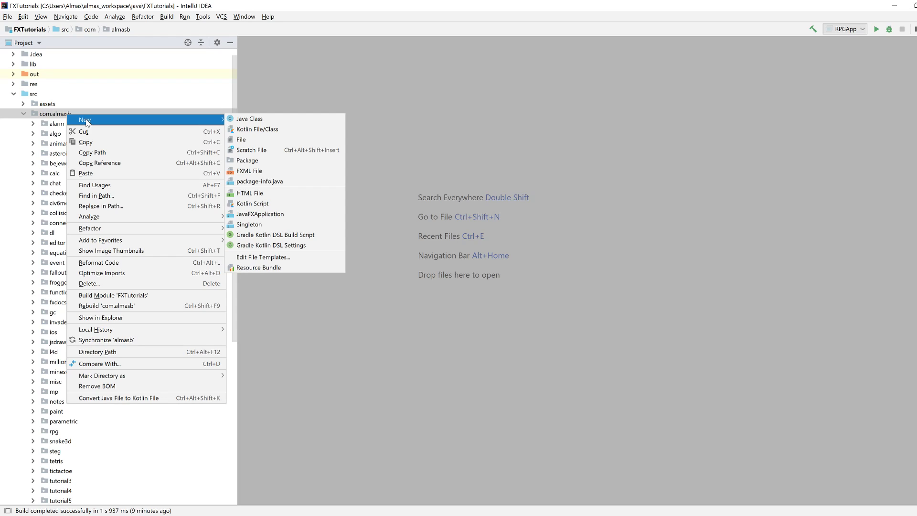
pyautogui.moveTo(232, 164)
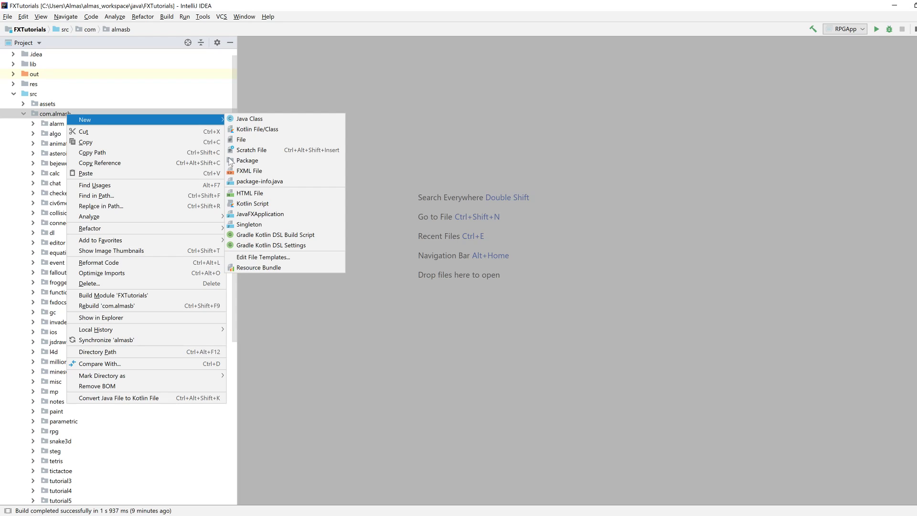
pyautogui.click(247, 160)
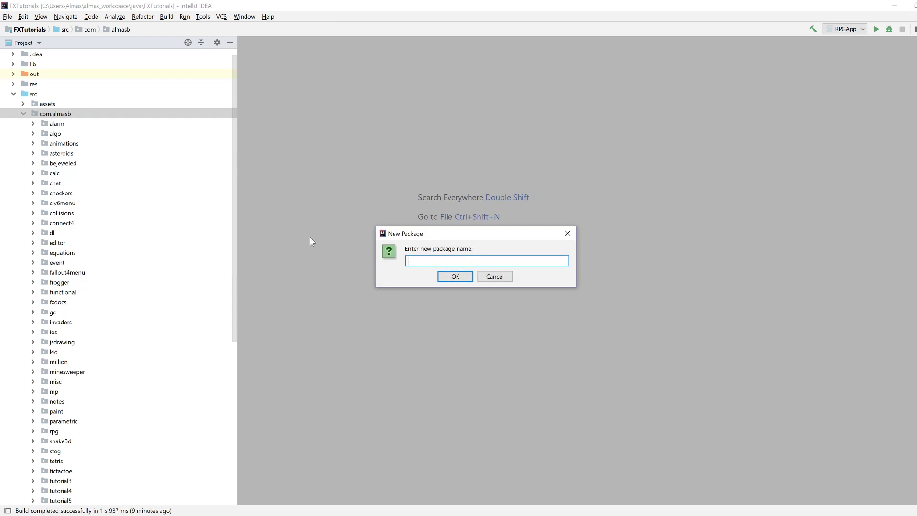
pyautogui.moveTo(419, 286)
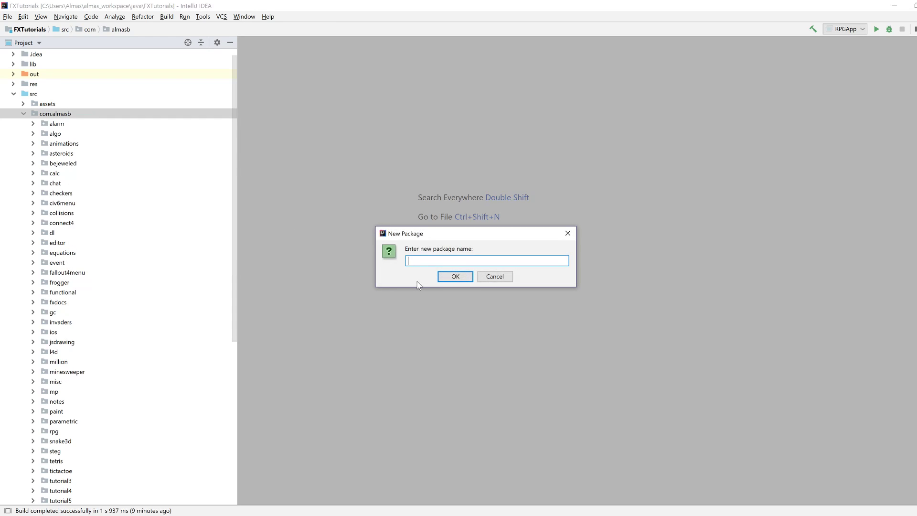
pyautogui.write('mul')
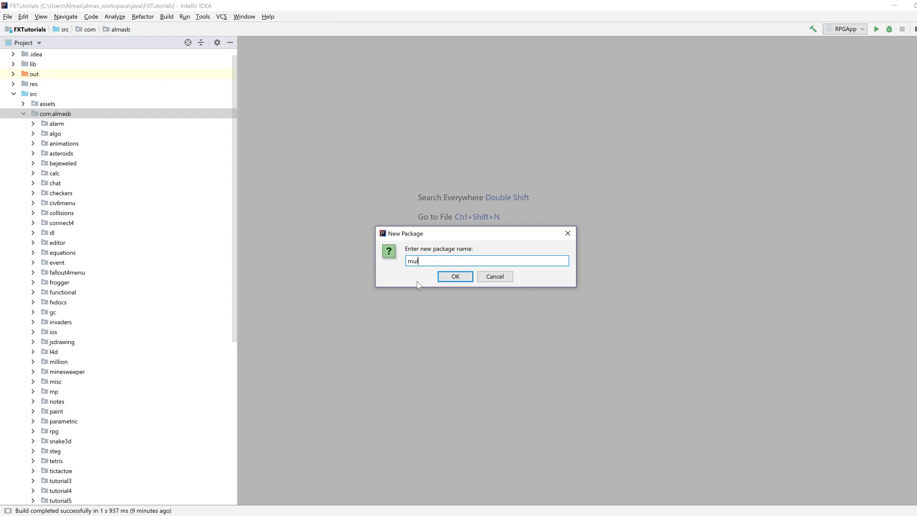
pyautogui.click(455, 276)
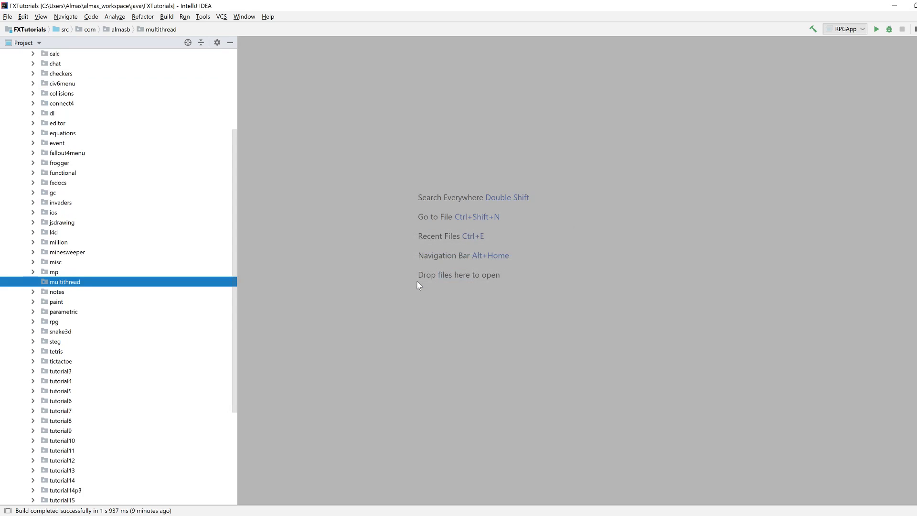
# - Add a new Java class named MultiApp to the multithread package
pyautogui.rightClick(65, 281)
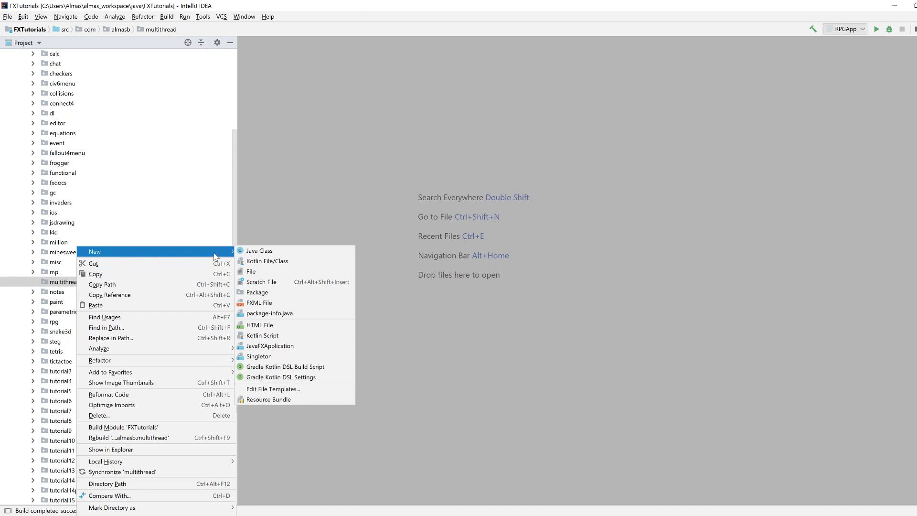
pyautogui.click(259, 250)
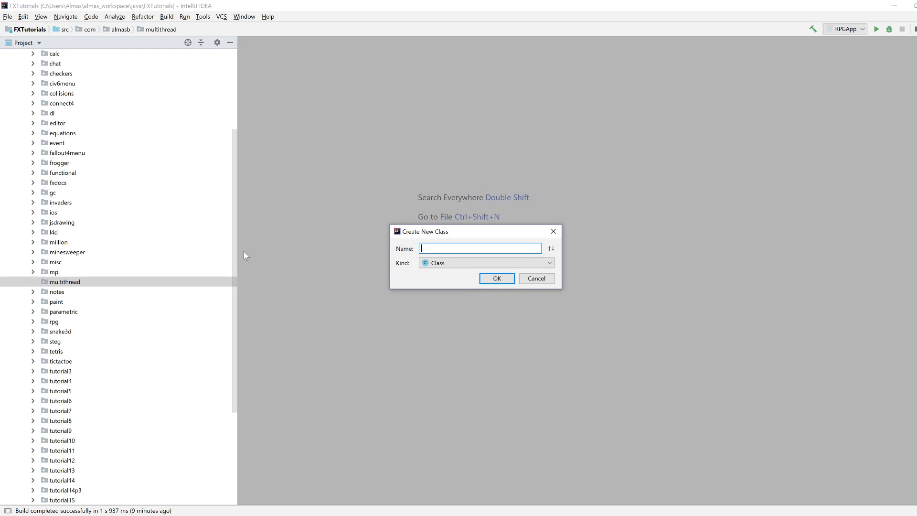
pyautogui.write('Multi')
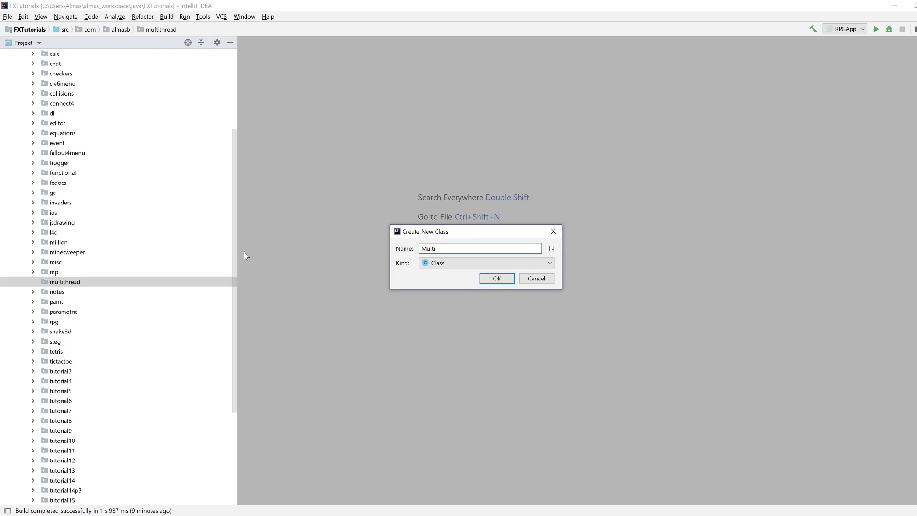
pyautogui.write('A')
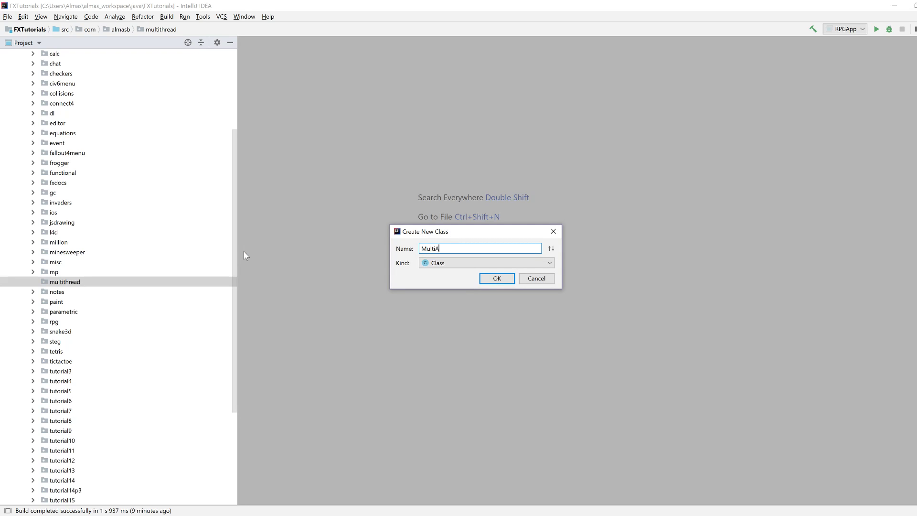
pyautogui.click(497, 278)
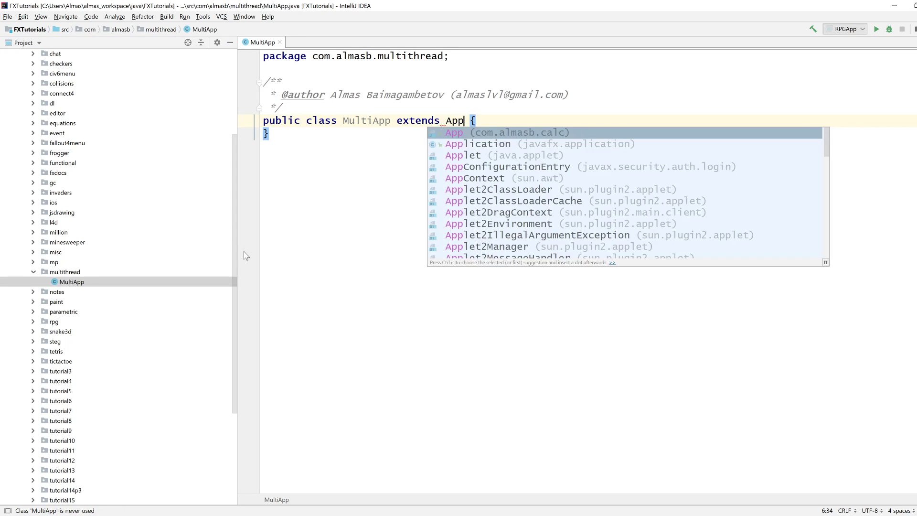
# - Make MultiApp extend Application and call stage.show() in start()
pyautogui.click(477, 143)
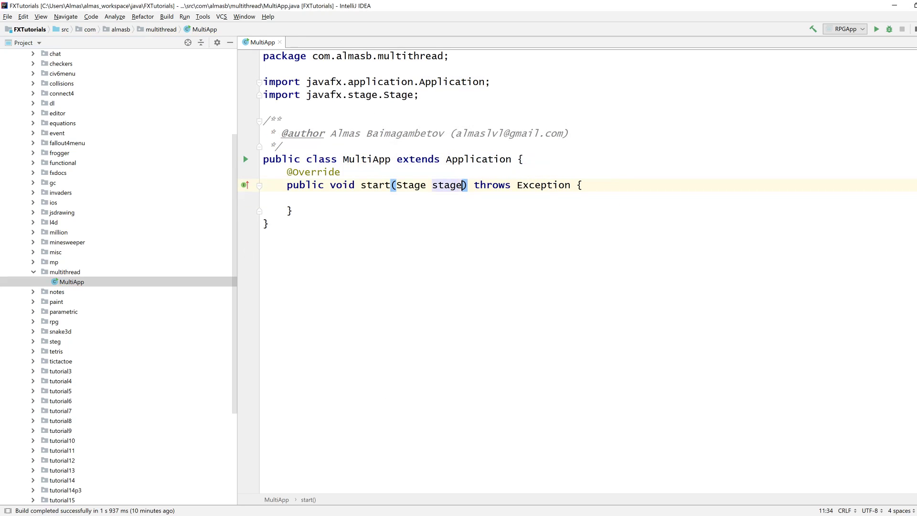
pyautogui.write('stage')
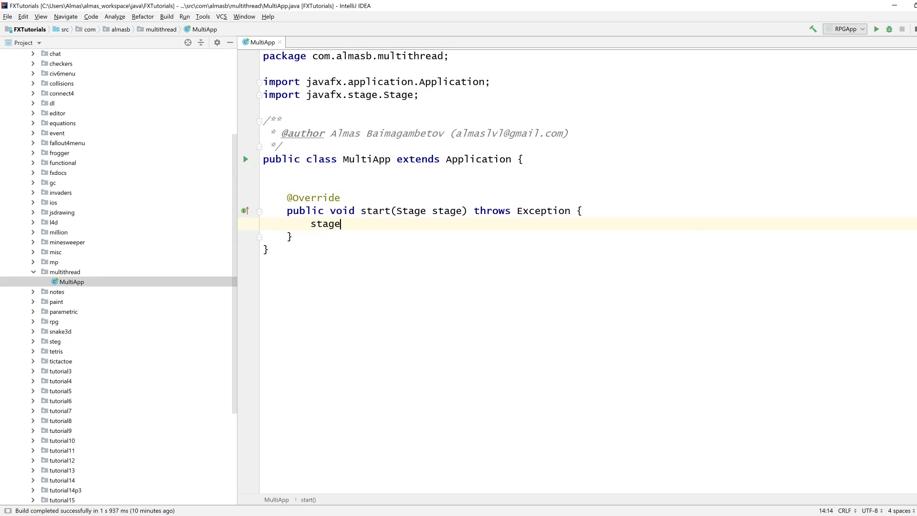
pyautogui.write('.show();')
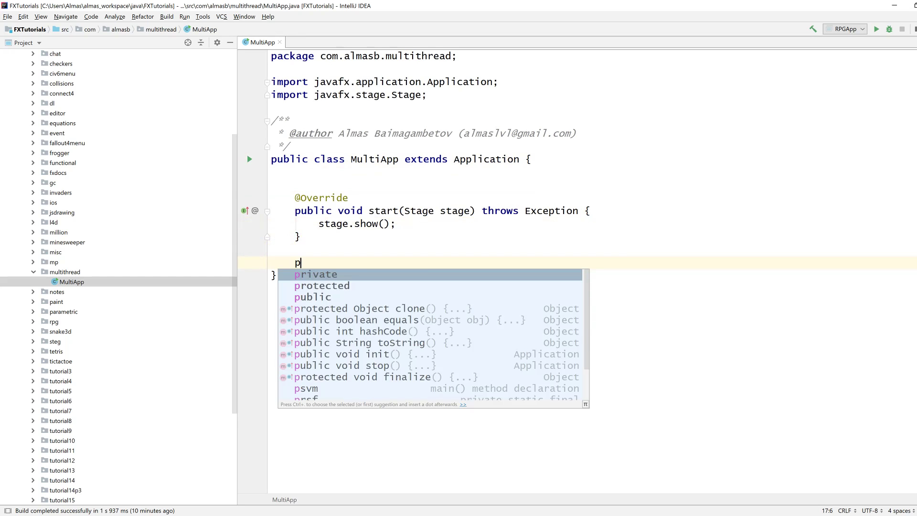
# - Add a psvm main, set the scene from createContent(), and declare private Parent createContent()
pyautogui.write('svm')
pyautogui.write('stage.setScene();')
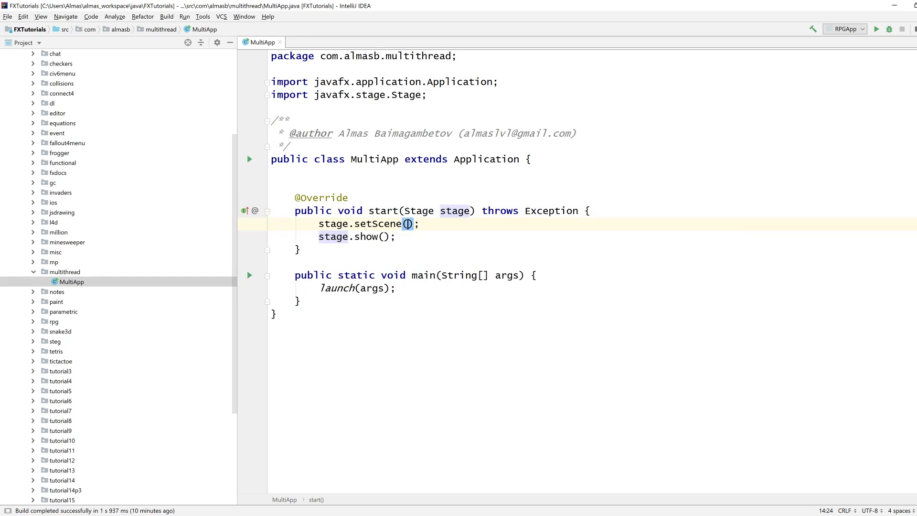
pyautogui.write('new Scene(createContent(')
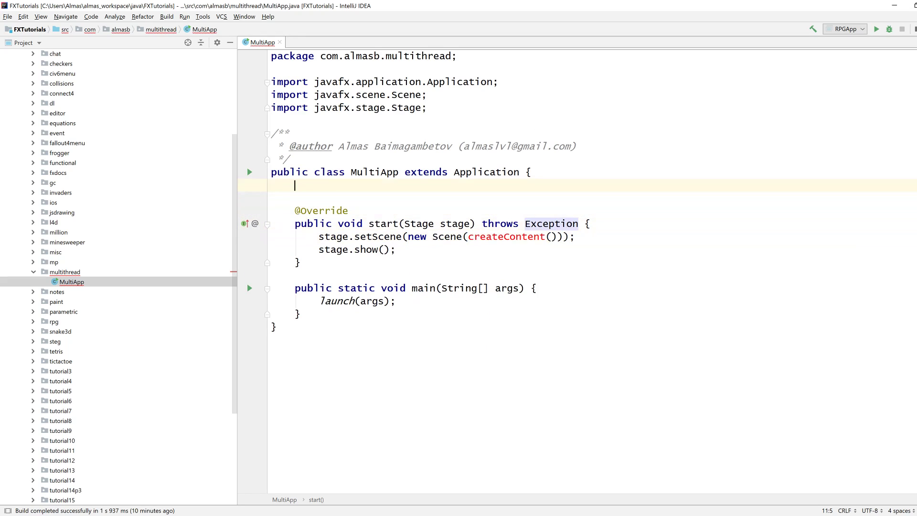
pyautogui.write('private')
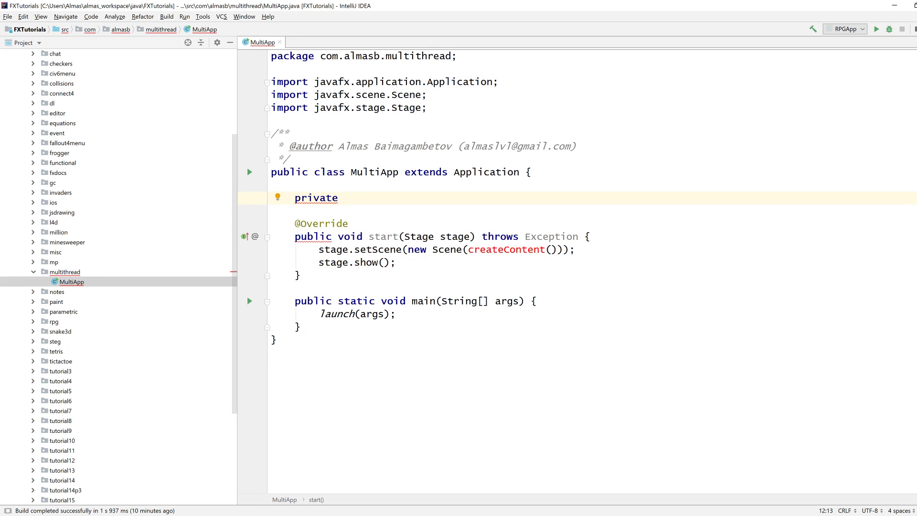
pyautogui.write('Parent createContent() {')
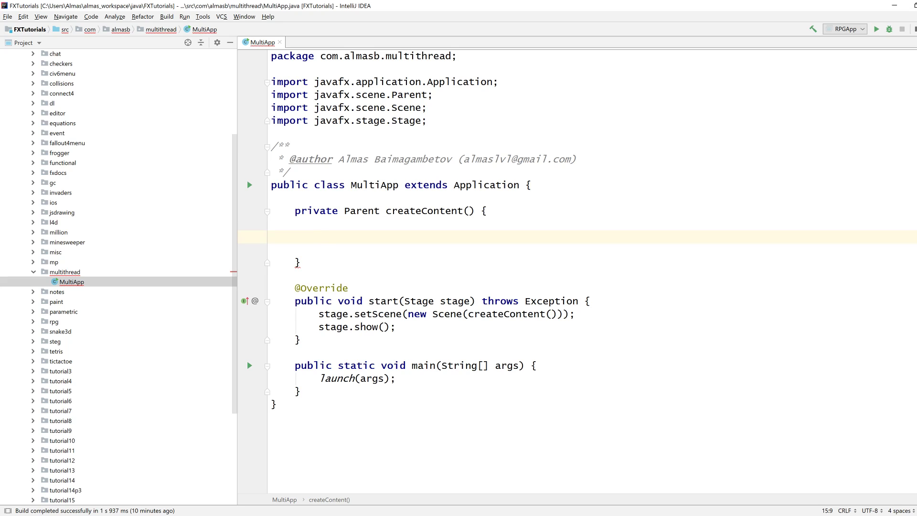
# - Build a Pane root with setPrefSize(800, 600) in createContent and return it
pyautogui.write('Pane root = n')
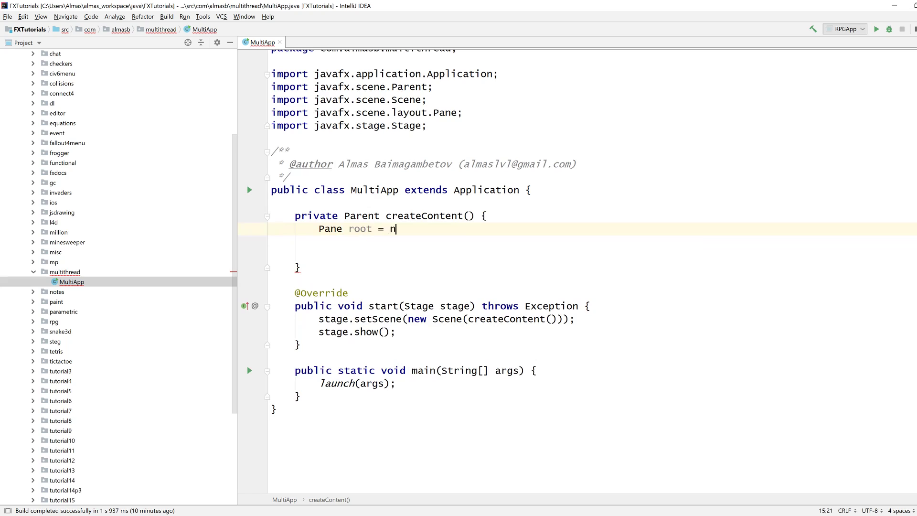
pyautogui.write('ew Pane();')
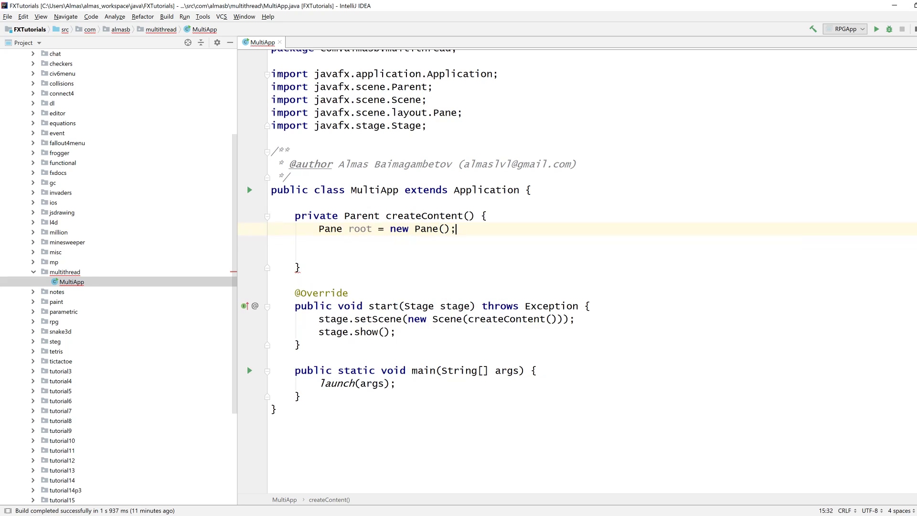
pyautogui.write('return root;')
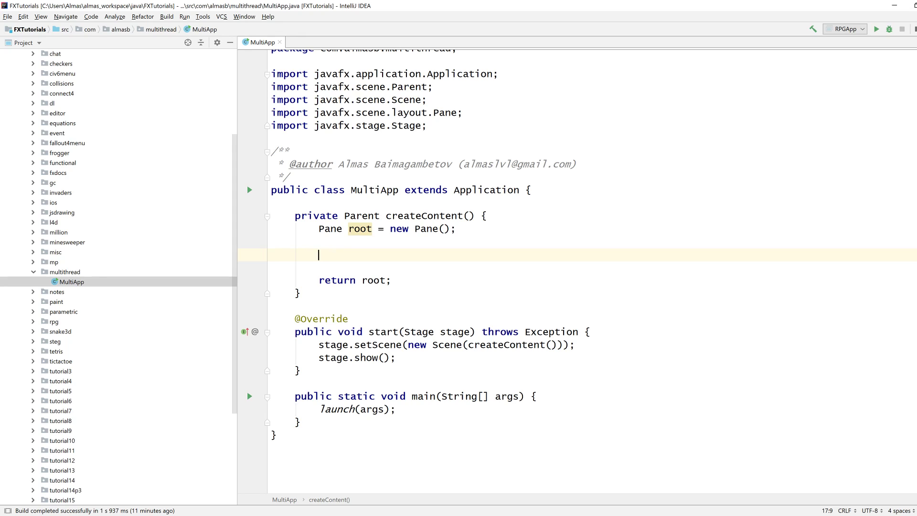
pyautogui.write('root.setPrefSize();')
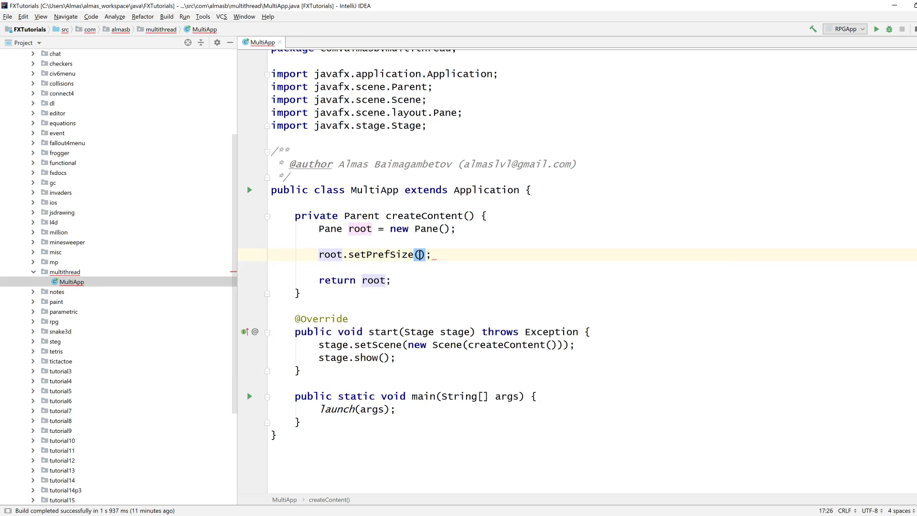
pyautogui.write('800,')
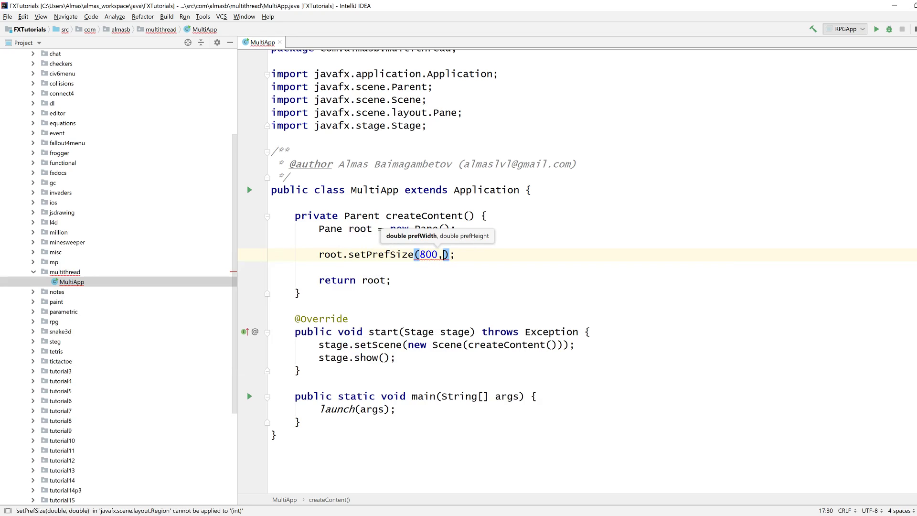
pyautogui.write('600)')
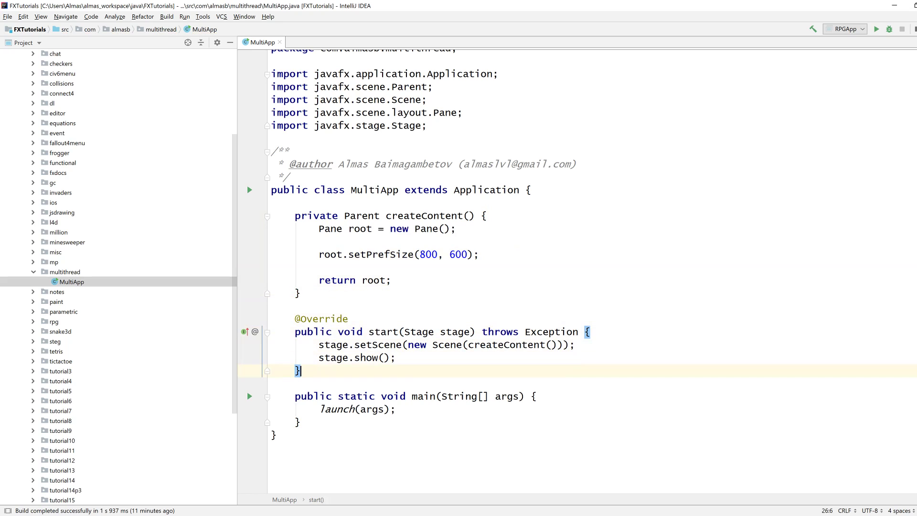
# - Declare private static class JobCanvas extends Canvas, importing javafx.scene.canvas.Canvas
pyautogui.write('private static class')
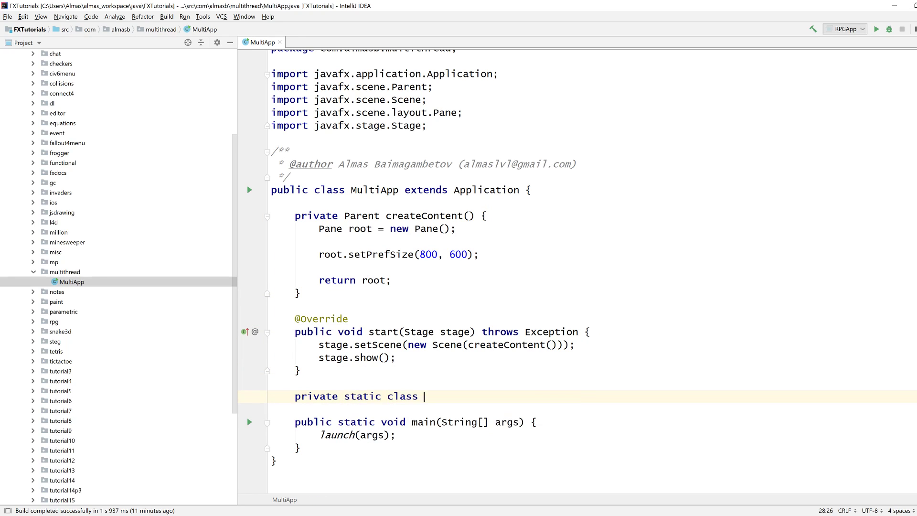
pyautogui.write('JobCa')
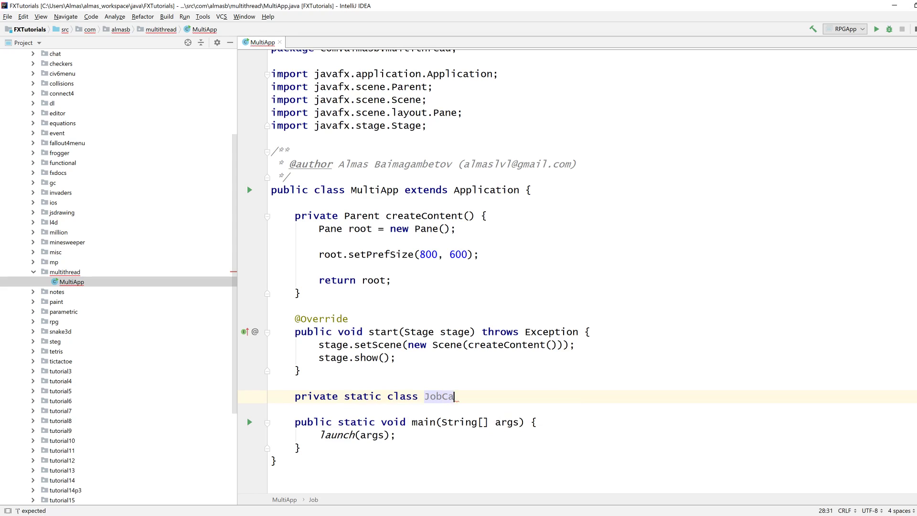
pyautogui.write('nvas')
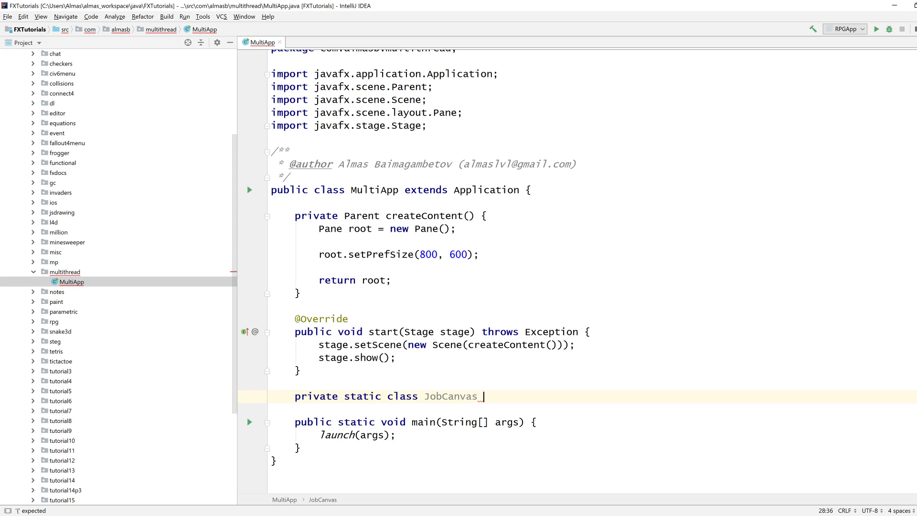
pyautogui.write('ex')
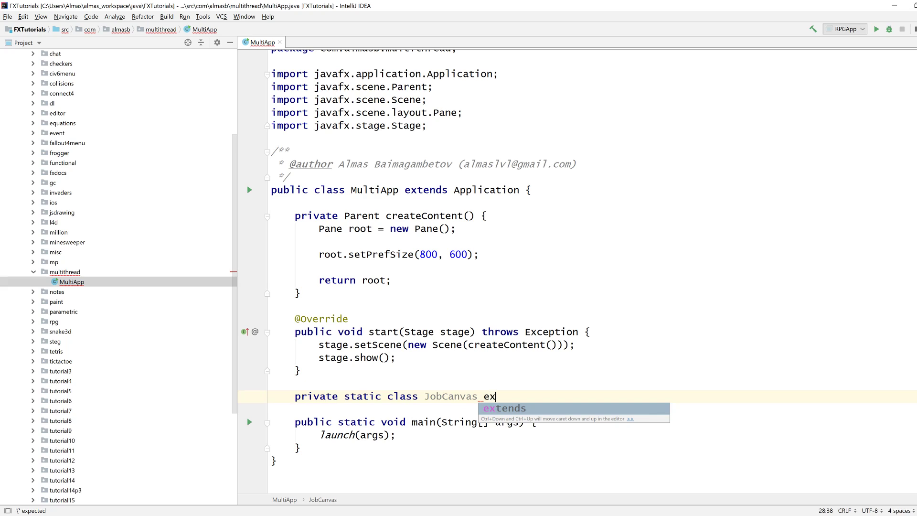
pyautogui.press('Tab')
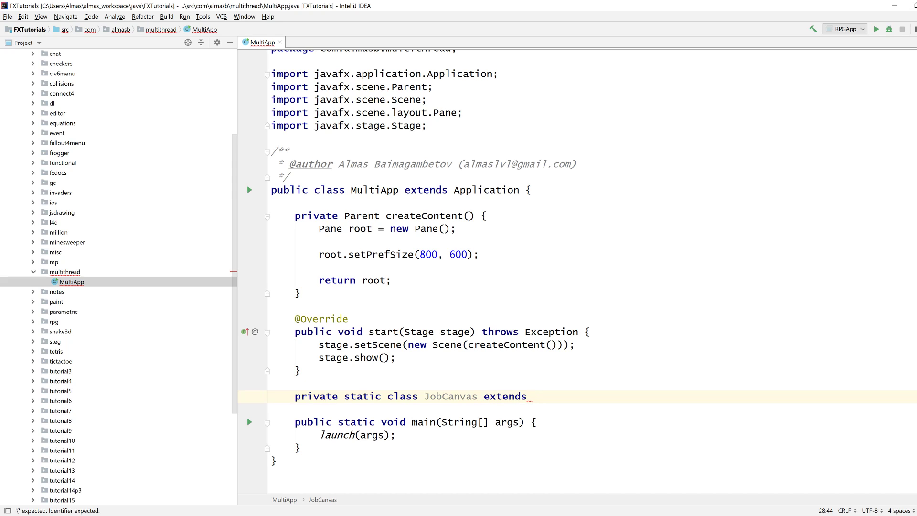
pyautogui.write('Canvas')
pyautogui.write('/*')
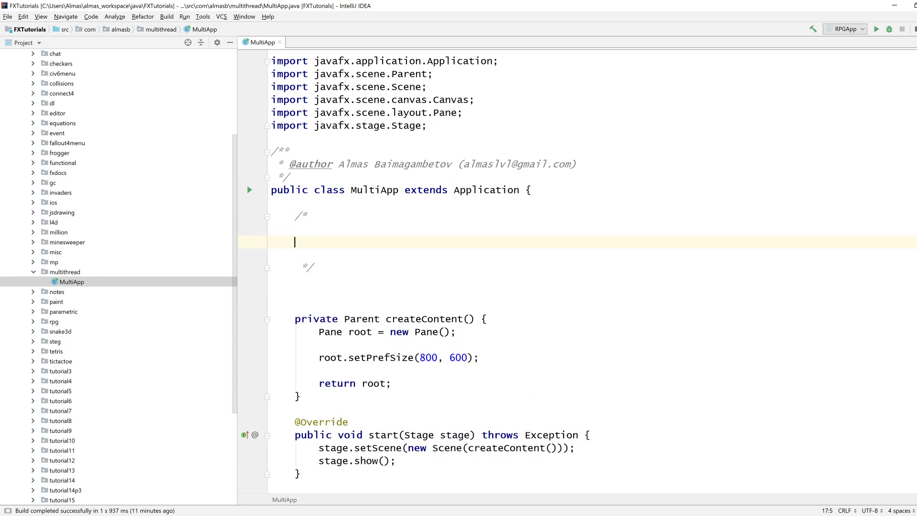
# - Sketch Sequential (J1 then J2) and Concurrency (alternating J1/J2) dash timelines in the comment
pyautogui.press('Up')
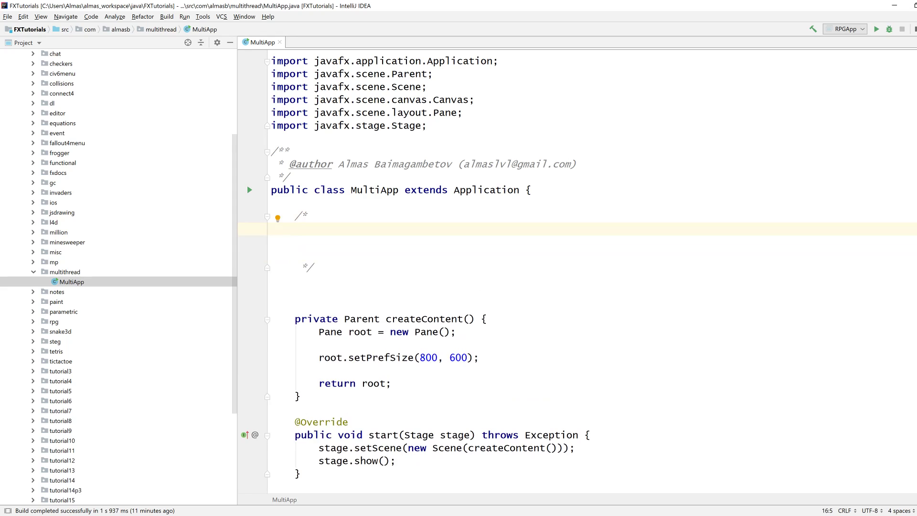
pyautogui.write('Sequential')
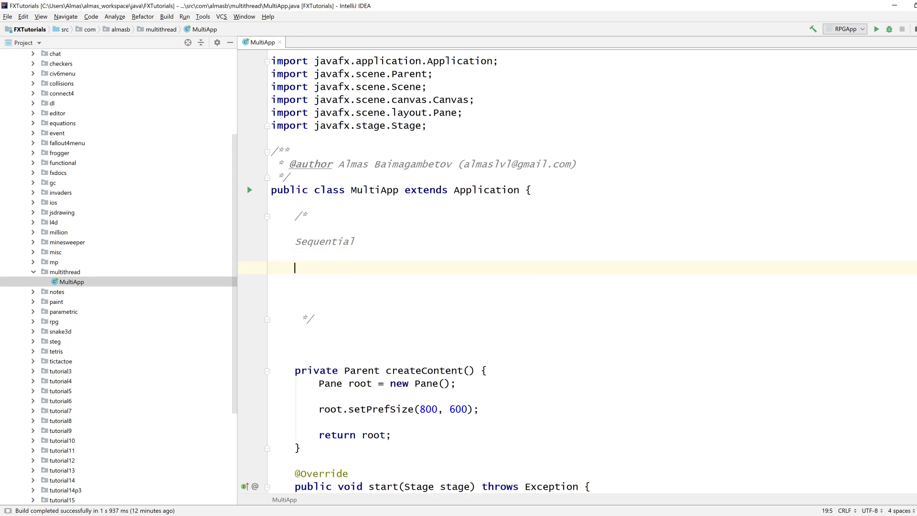
pyautogui.write('J1')
pyautogui.write('J2')
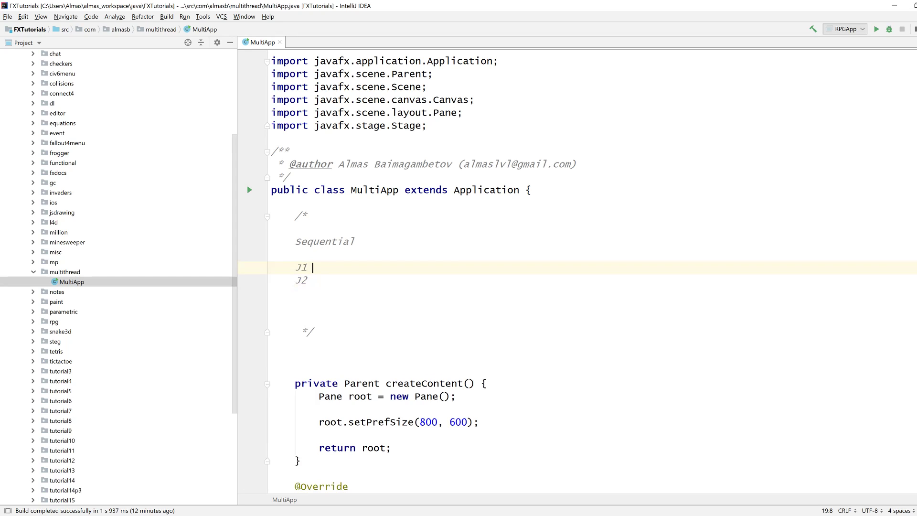
pyautogui.write('-')
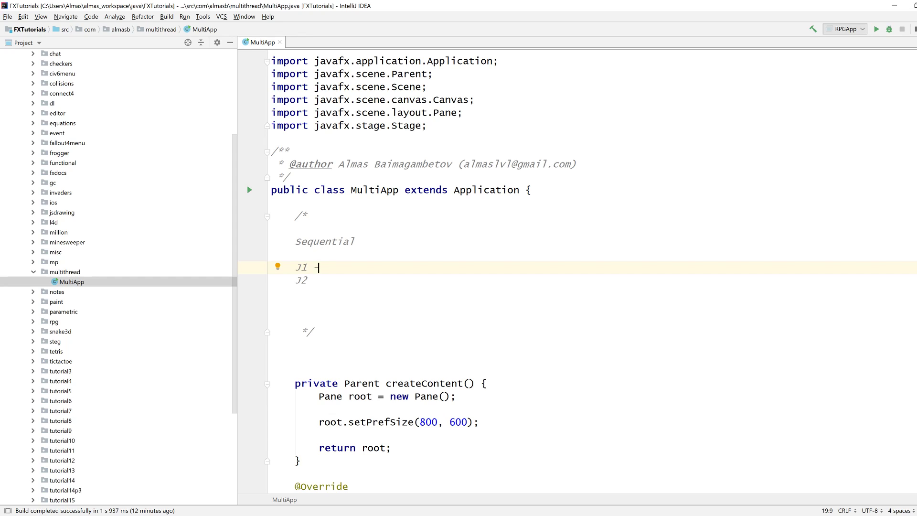
pyautogui.write('--')
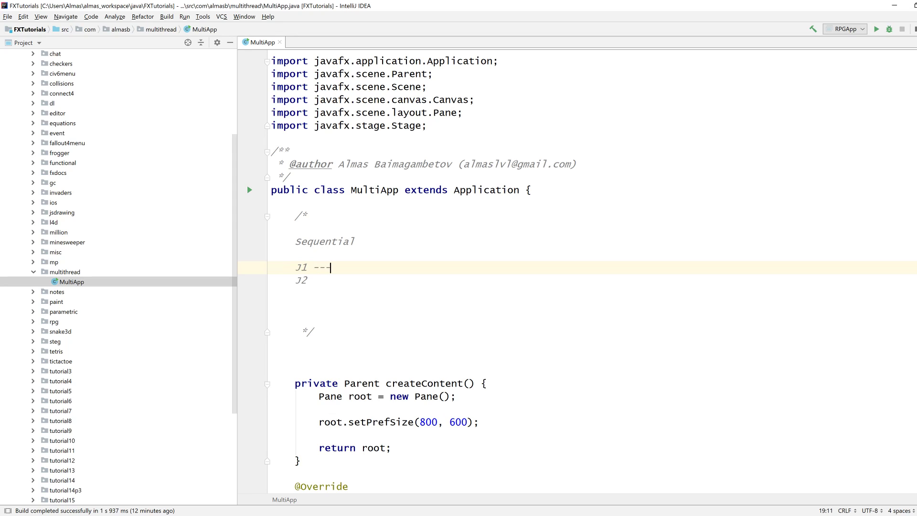
pyautogui.write('---')
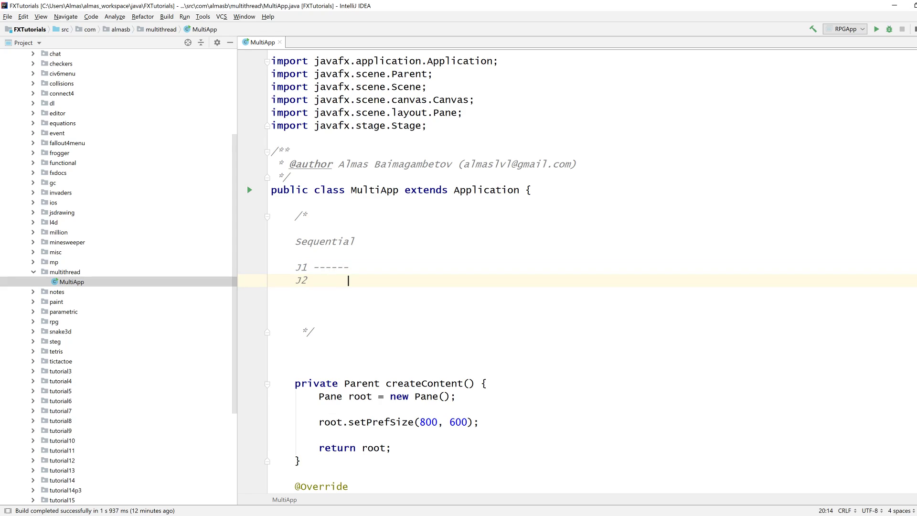
pyautogui.write('--')
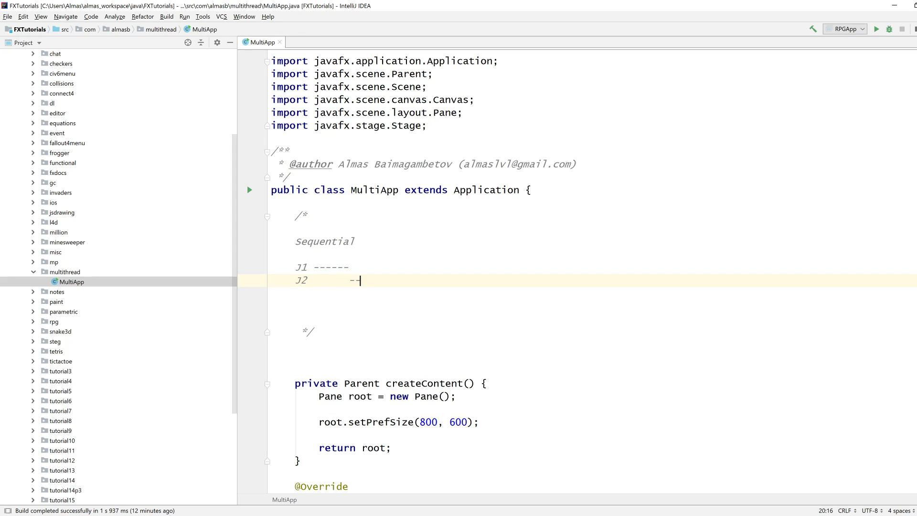
pyautogui.write('------')
pyautogui.write('J1')
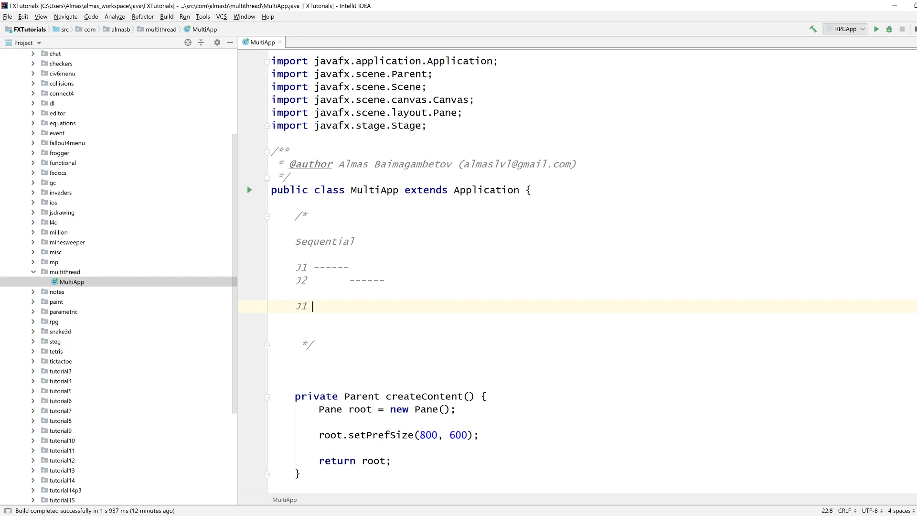
pyautogui.write('Concurrency')
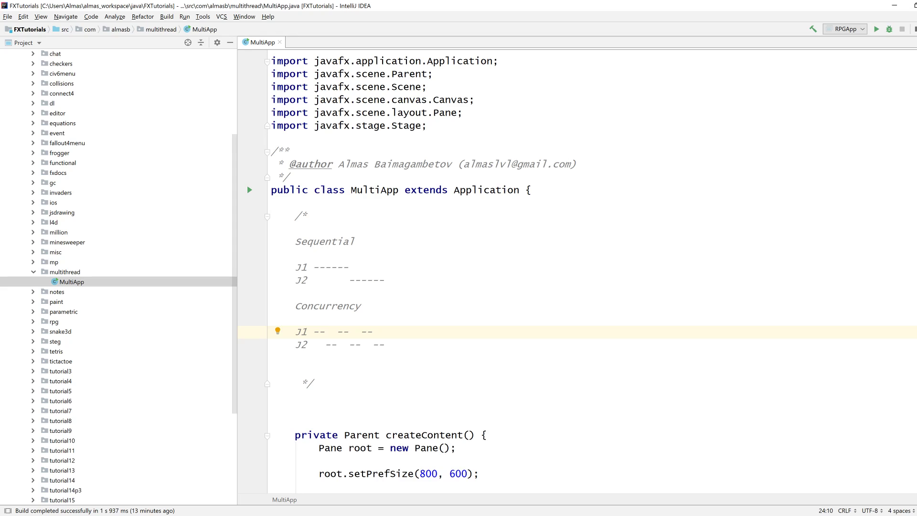
pyautogui.click(331, 345)
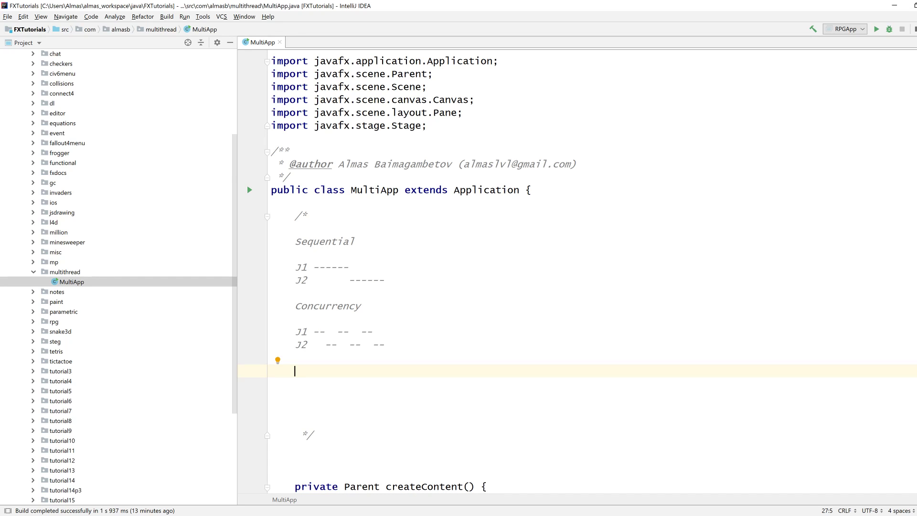
# - Add a Parallelism heading with overlapping J1 and J2 dash lines to the comment
pyautogui.write('Parallelism')
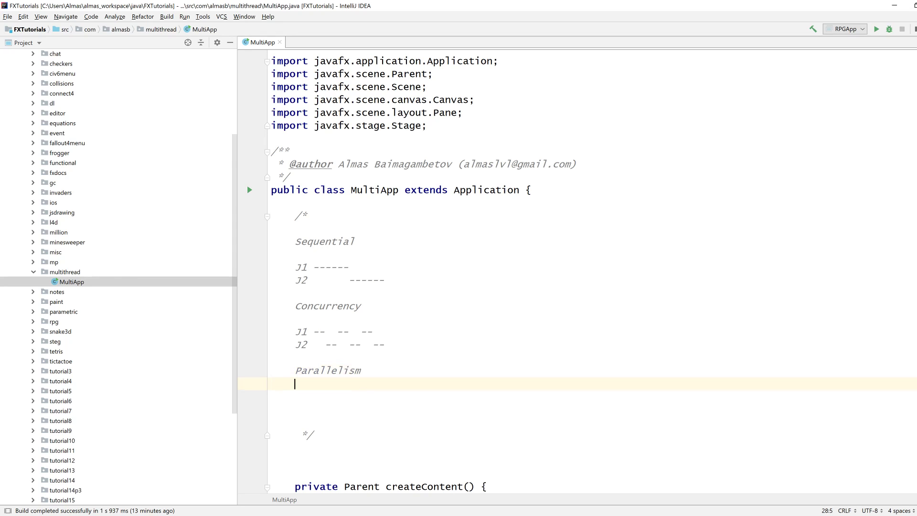
pyautogui.write('J1')
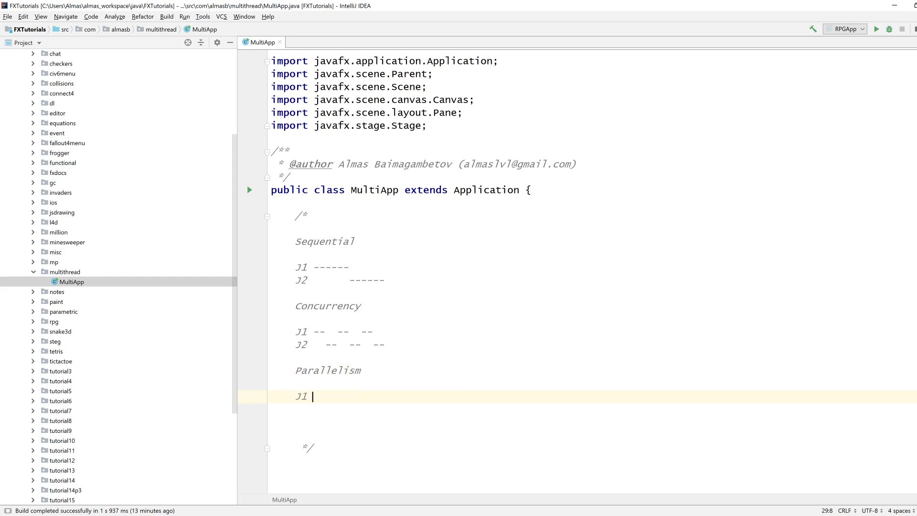
pyautogui.write('----')
pyautogui.write('J2')
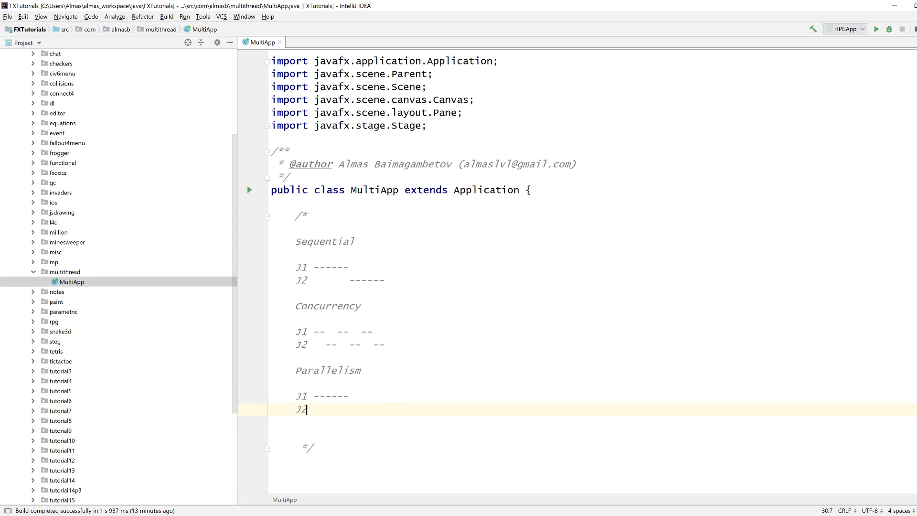
pyautogui.write('------')
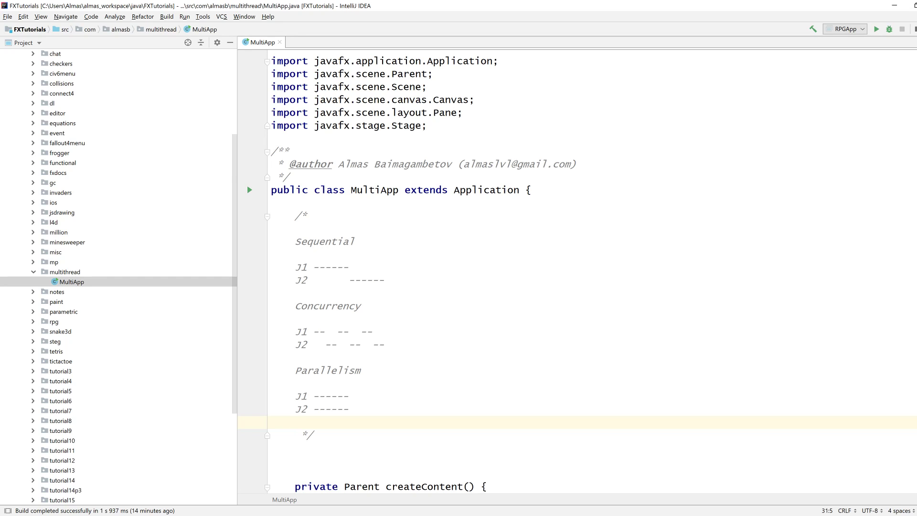
pyautogui.click(293, 409)
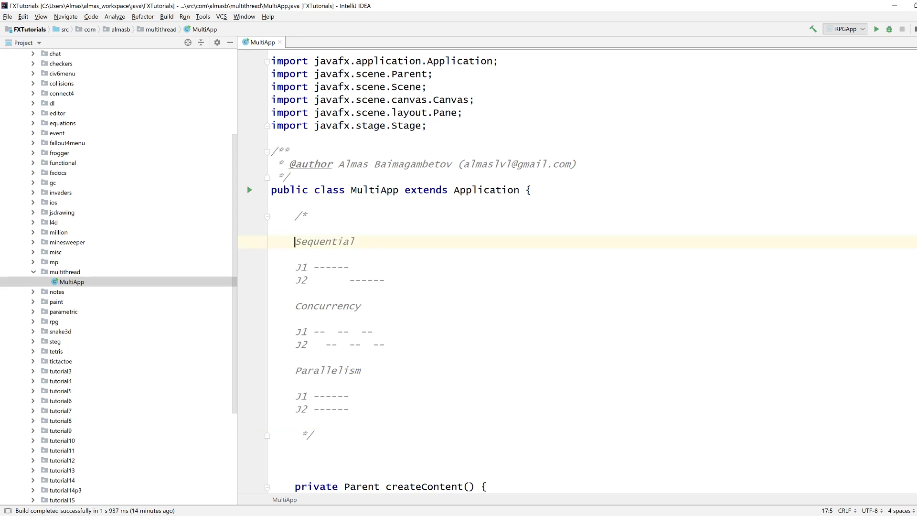
pyautogui.moveTo(295, 241); pyautogui.dragTo(383, 344)
pyautogui.write('private static class JobCanvas extends Canvas {')
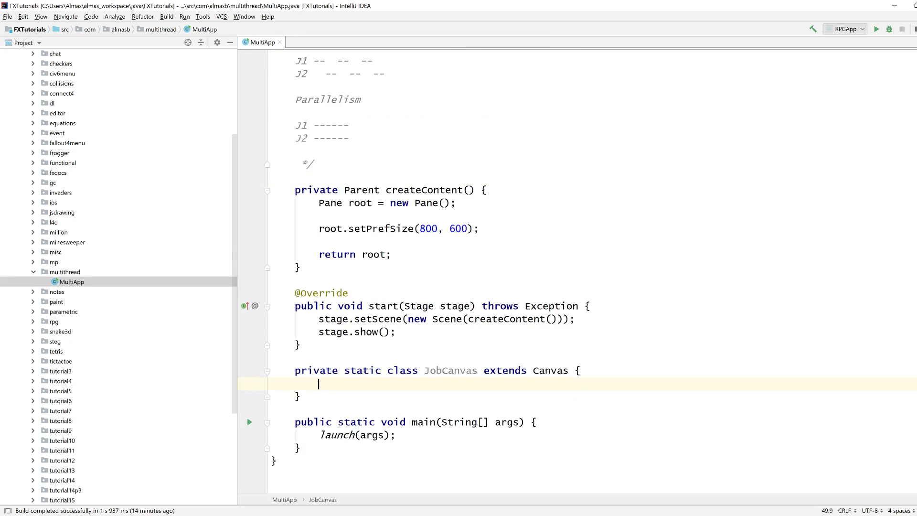
# - Add a JobCanvas(int x, int y) constructor calling super(400, 300)
pyautogui.write('public Jo')
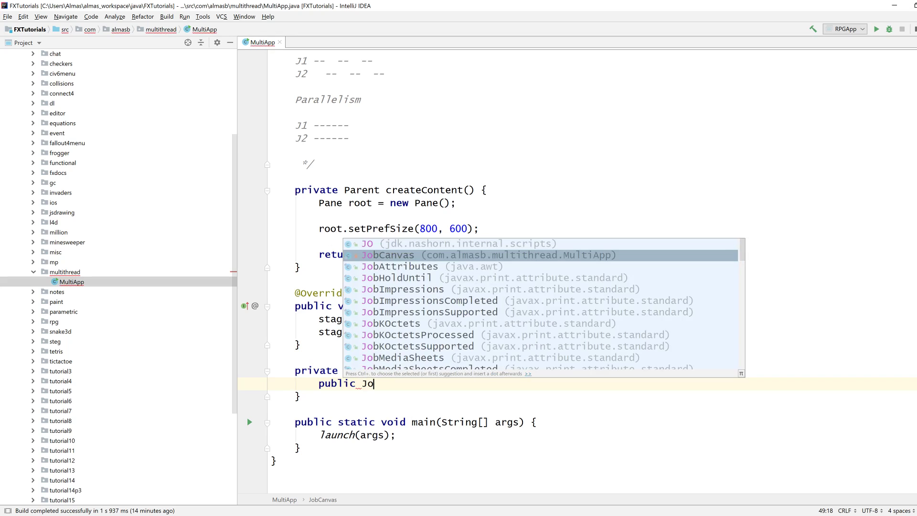
pyautogui.press('Tab')
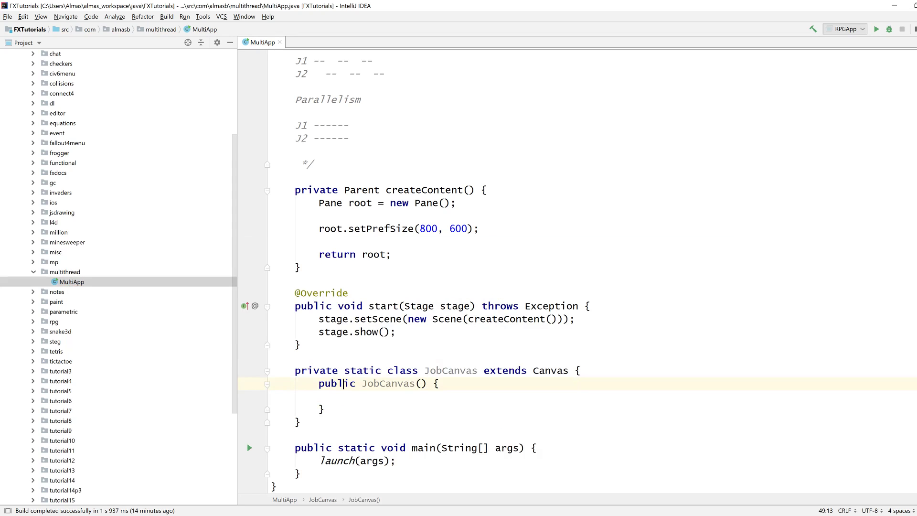
pyautogui.write('super();')
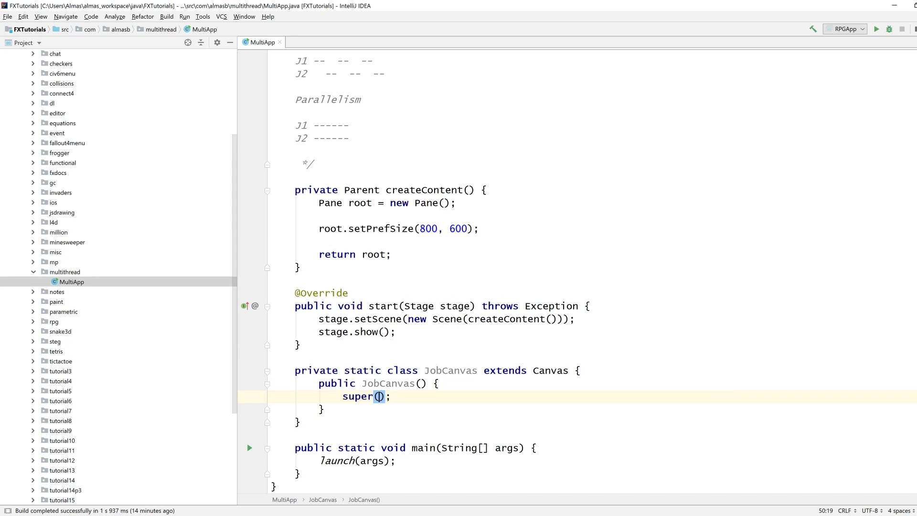
pyautogui.write('400k')
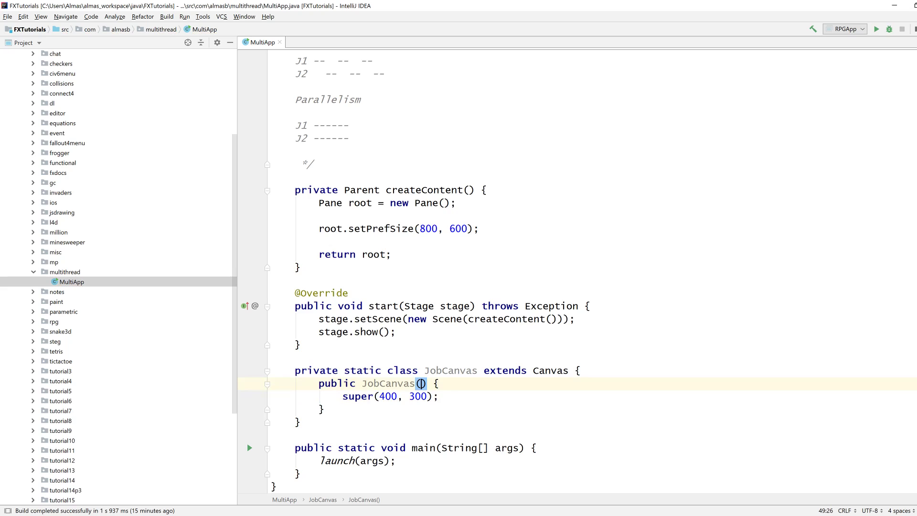
pyautogui.write('i')
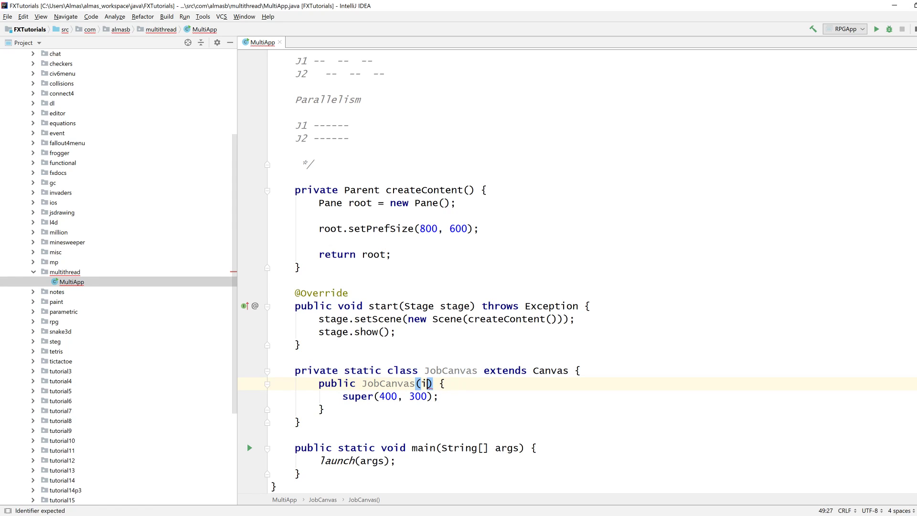
pyautogui.write('int x, int')
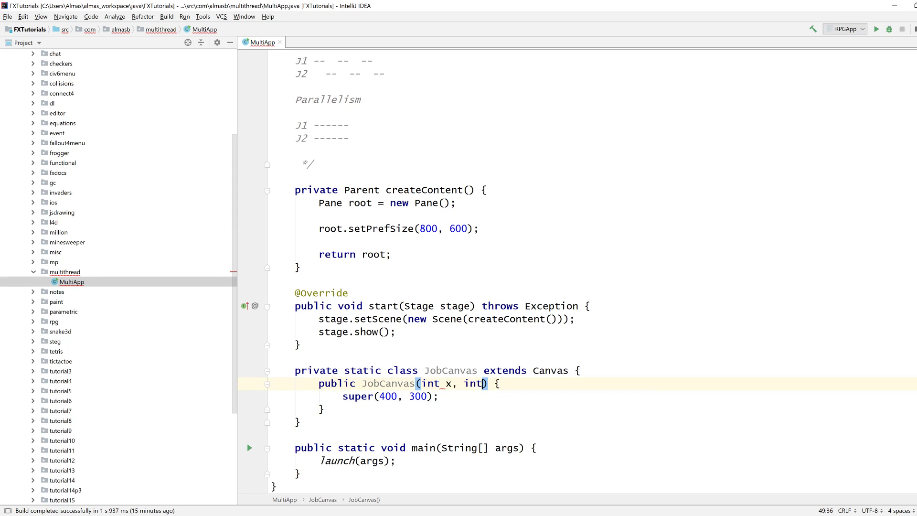
# - Set the canvas translation and add a private GraphicsContext g from getGraphicsContext2D()
pyautogui.write('setTranslateX(x);')
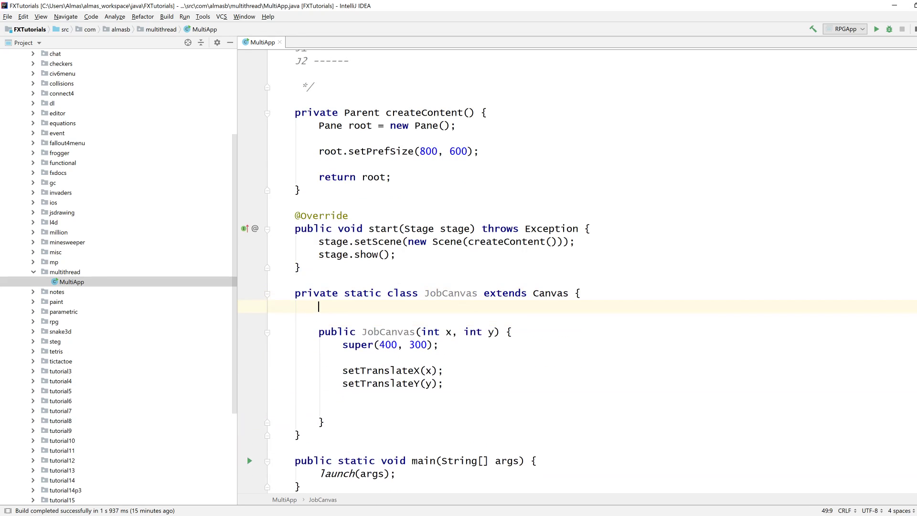
pyautogui.write('private GraphicsContext g;')
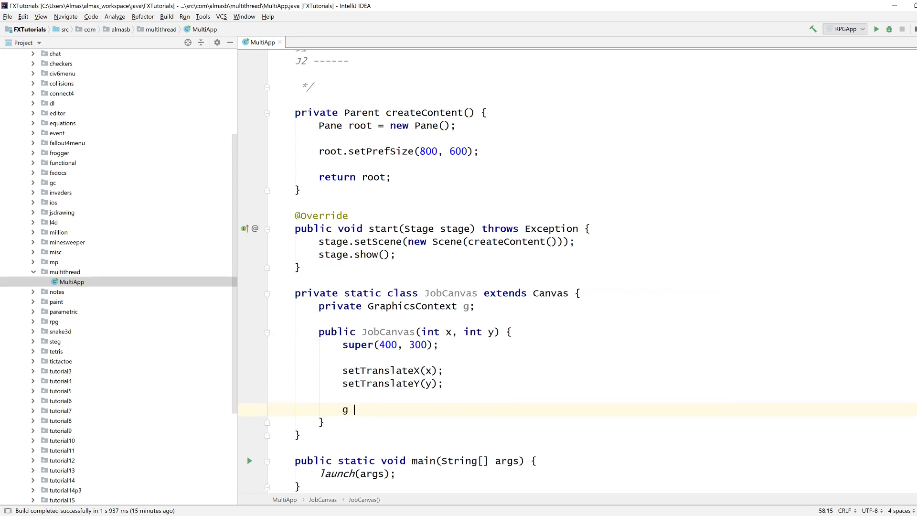
pyautogui.write('= getGraphicsContext2D();')
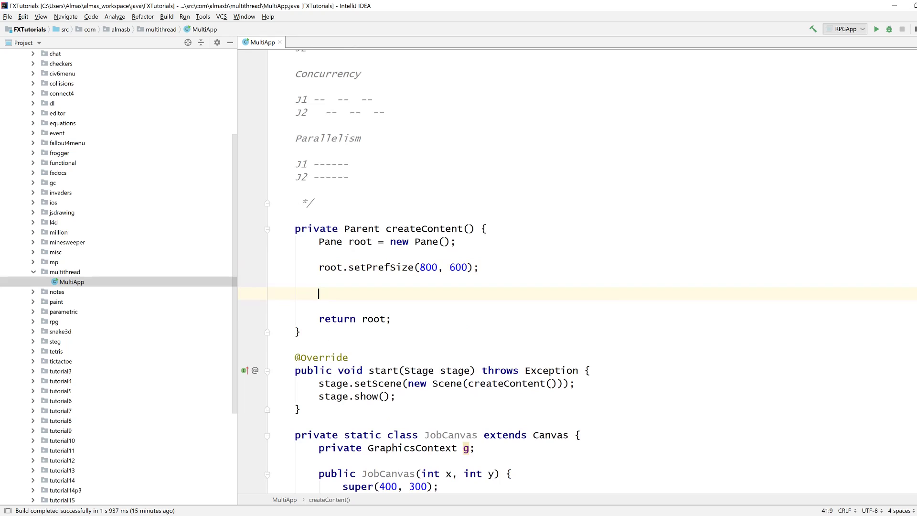
# - Add four JobCanvas instances to root's children at x offsets 0/400 and y offsets 0/300
pyautogui.write('root.getChildren().addAll(')
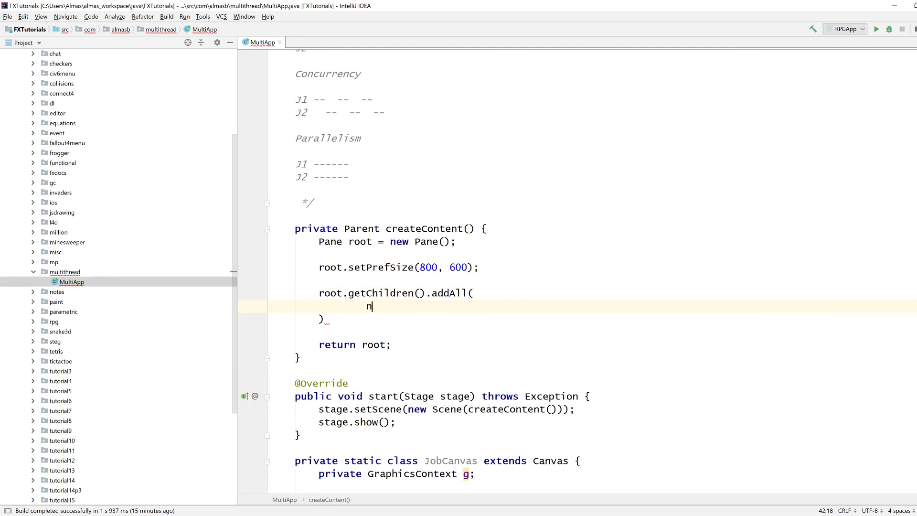
pyautogui.write('ew JobCanvas(0, 0)')
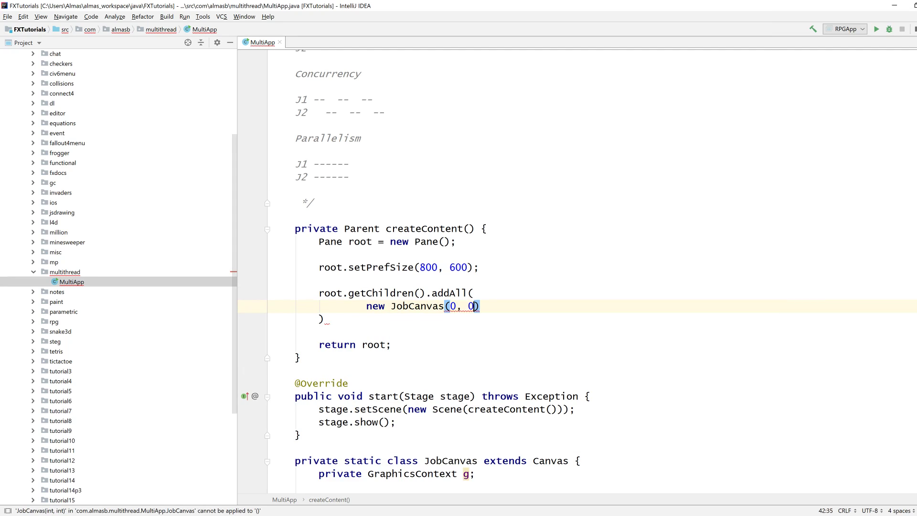
pyautogui.write(',')
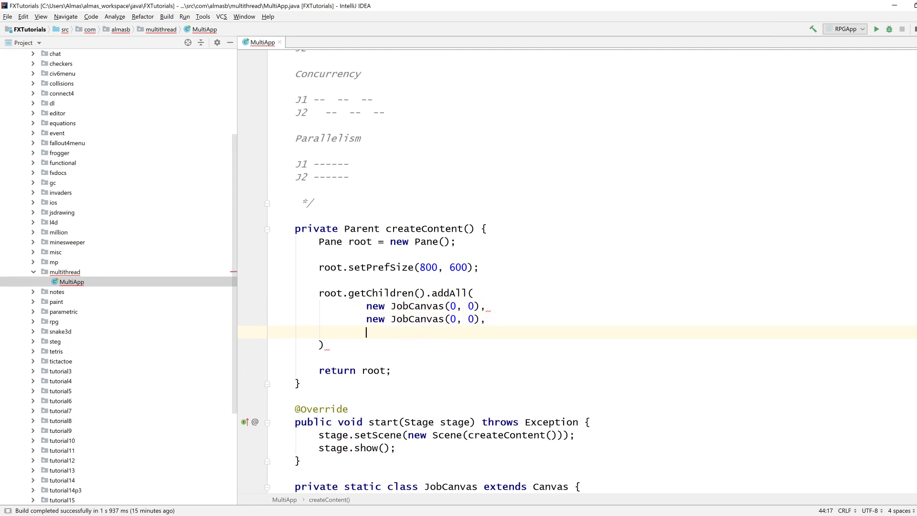
pyautogui.write('new JobCanvas(0, 0),')
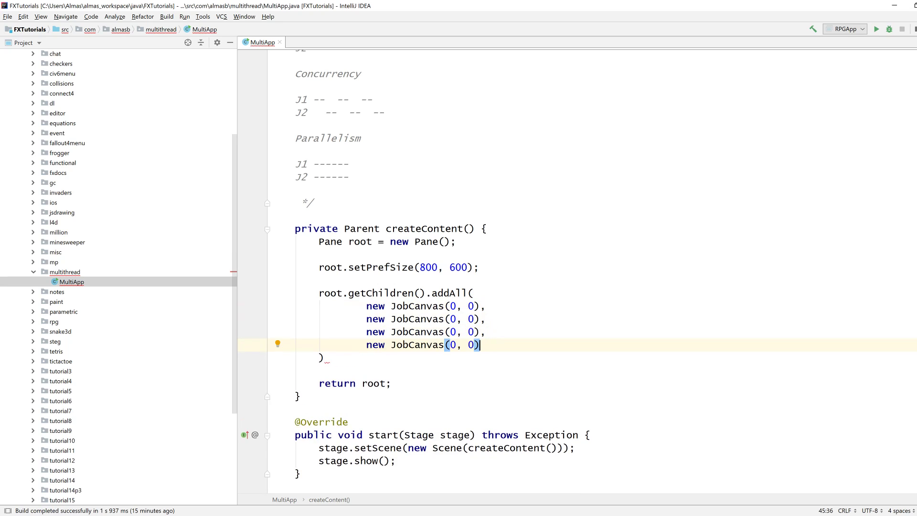
pyautogui.write('400')
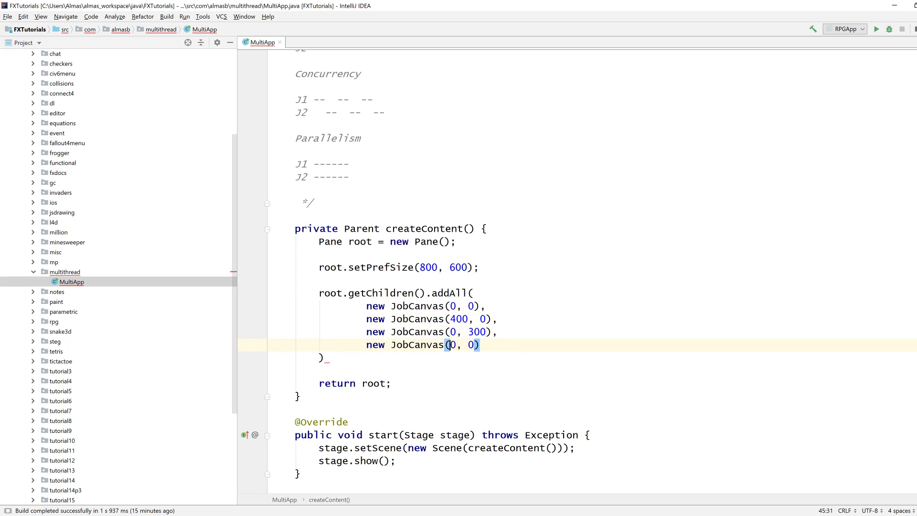
pyautogui.write('400, 3')
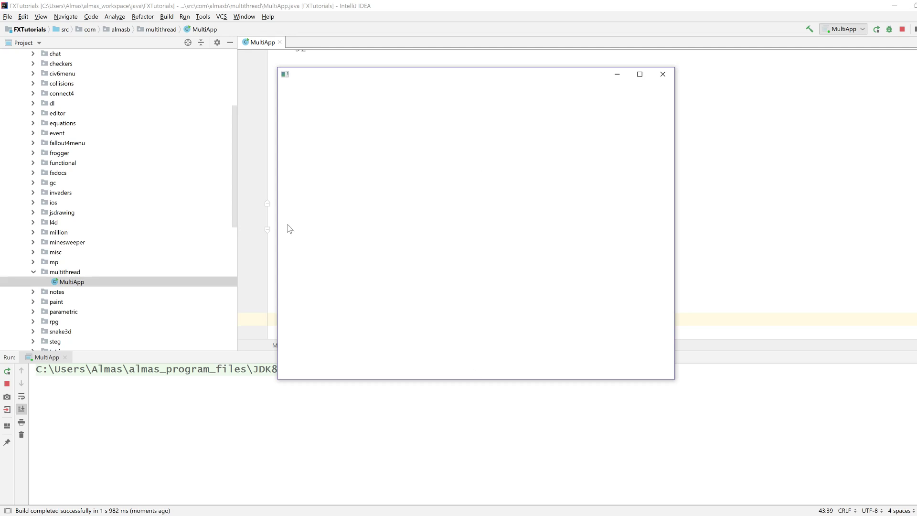
pyautogui.moveTo(650, 232)
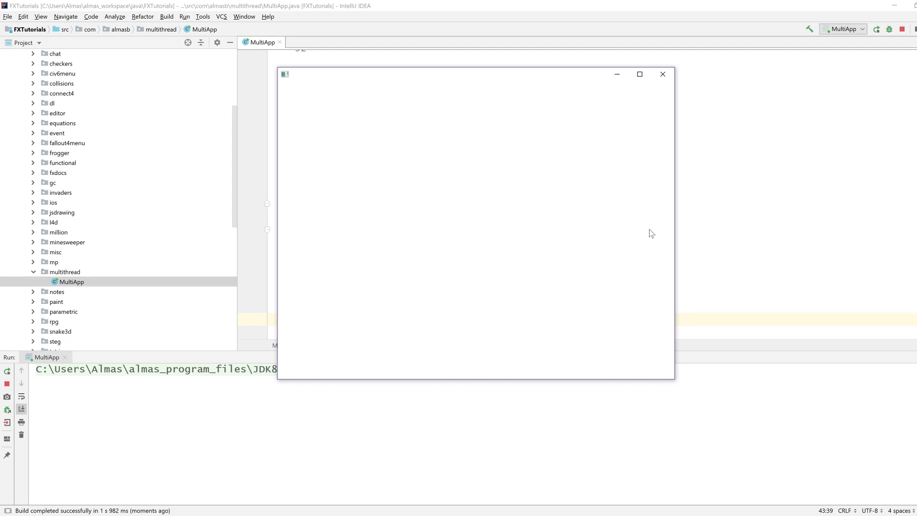
pyautogui.moveTo(669, 92)
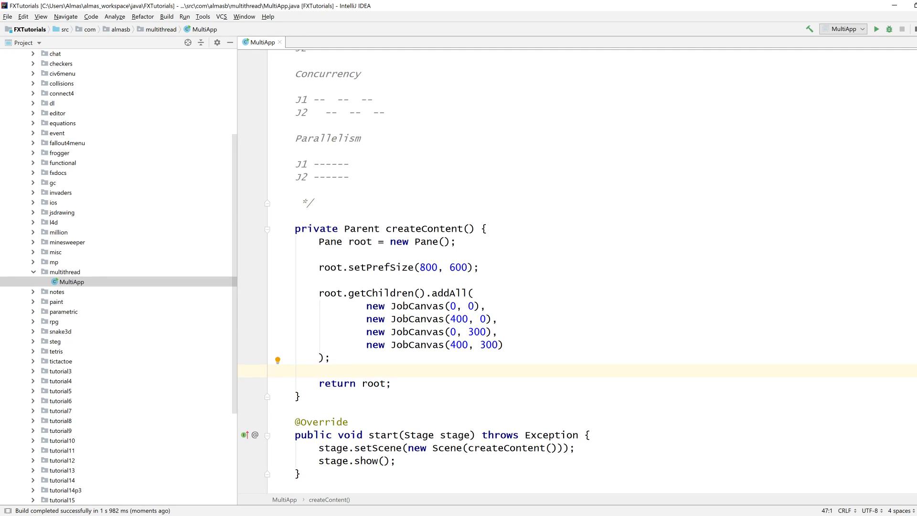
# - Declare a private AnimationTimer timer field and call timer.start() in createContent
pyautogui.write('private')
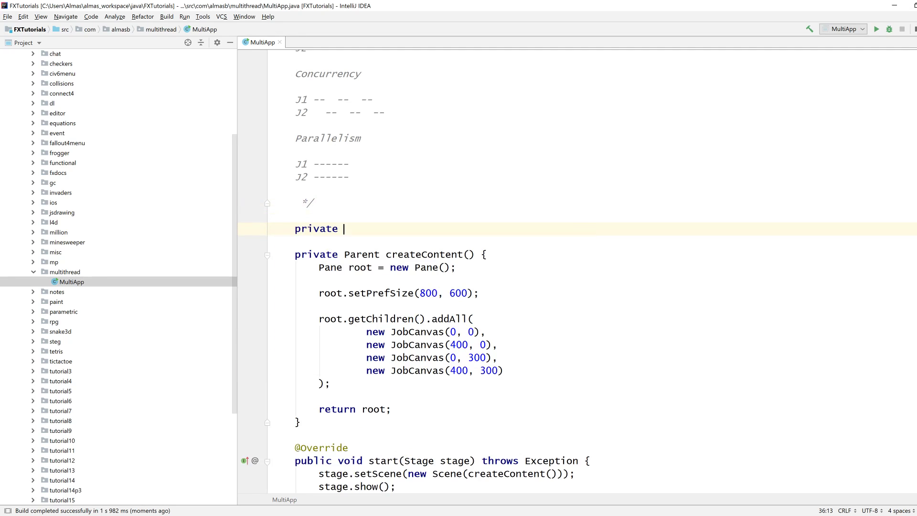
pyautogui.write('AnimationTimer timer;')
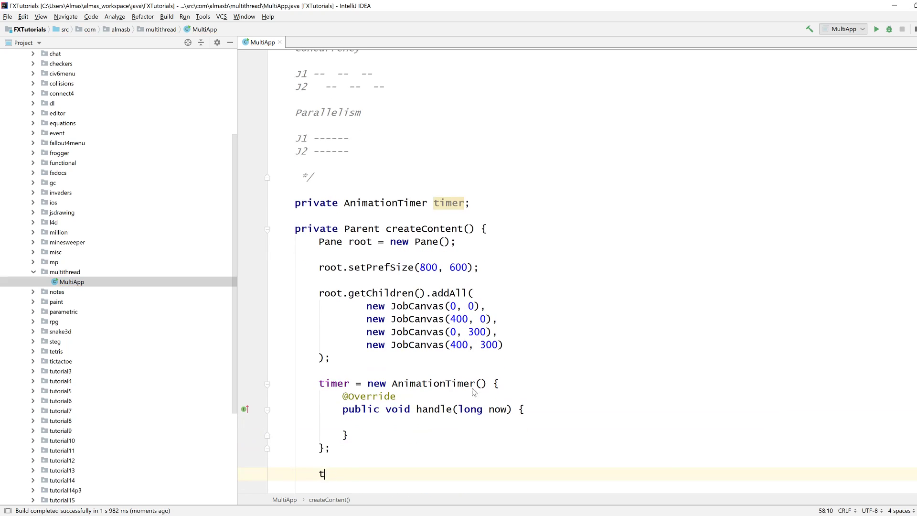
pyautogui.write('imer.start();')
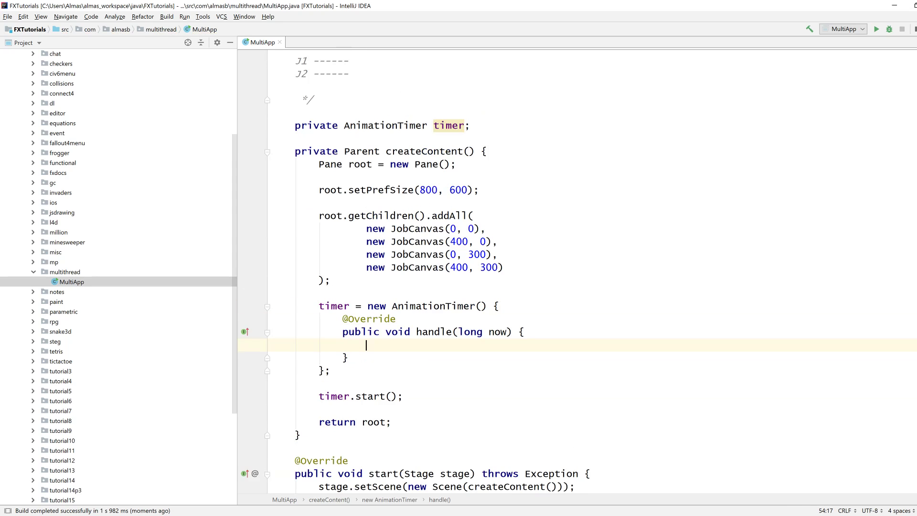
# - Call concurrent() and parallel() from the timer's handle, and stub out concurrent()
pyautogui.write('concurrent();')
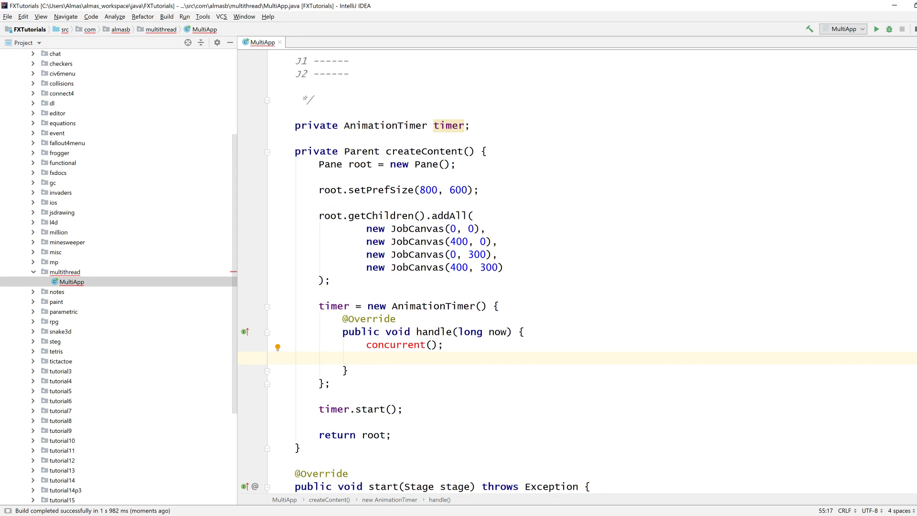
pyautogui.write('parallel();')
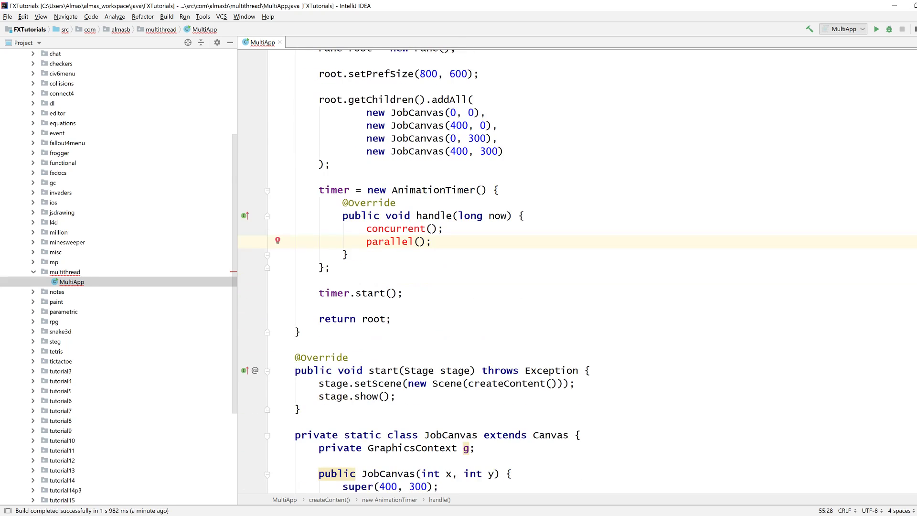
pyautogui.write('po')
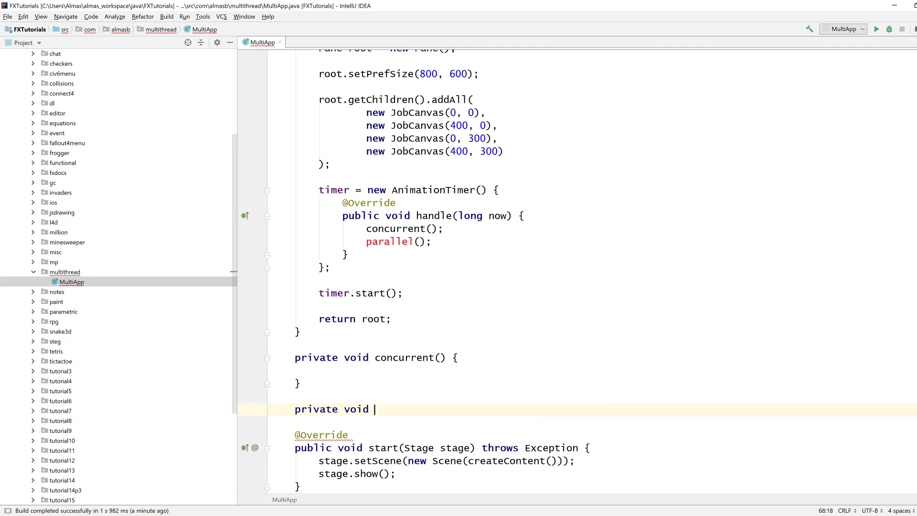
pyautogui.write('parallel')
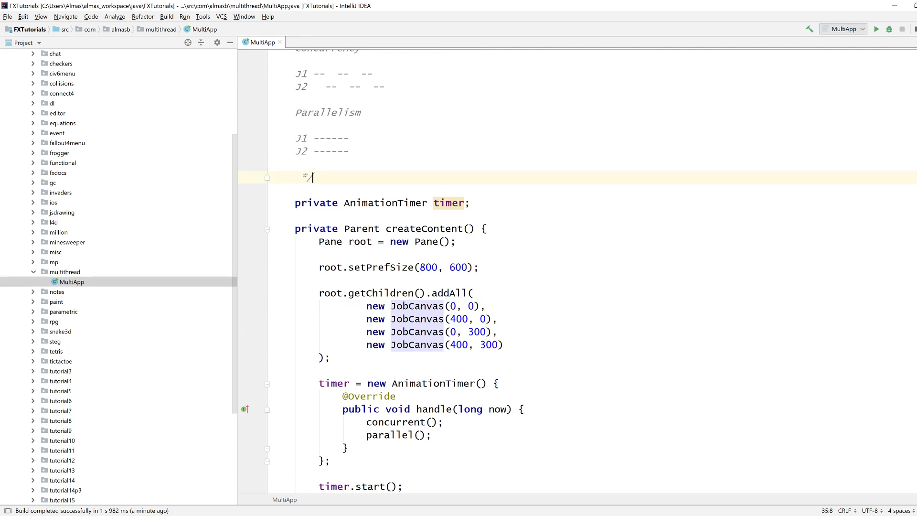
# - Store the four JobCanvas objects in a private jobs list via Arrays.asList, add it to root, and create parallel()
pyautogui.write('private List<>')
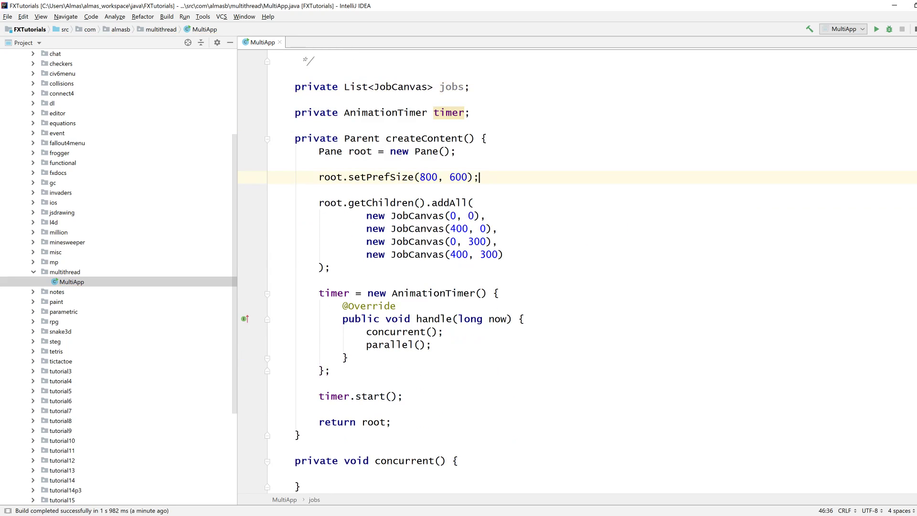
pyautogui.write('jobs =')
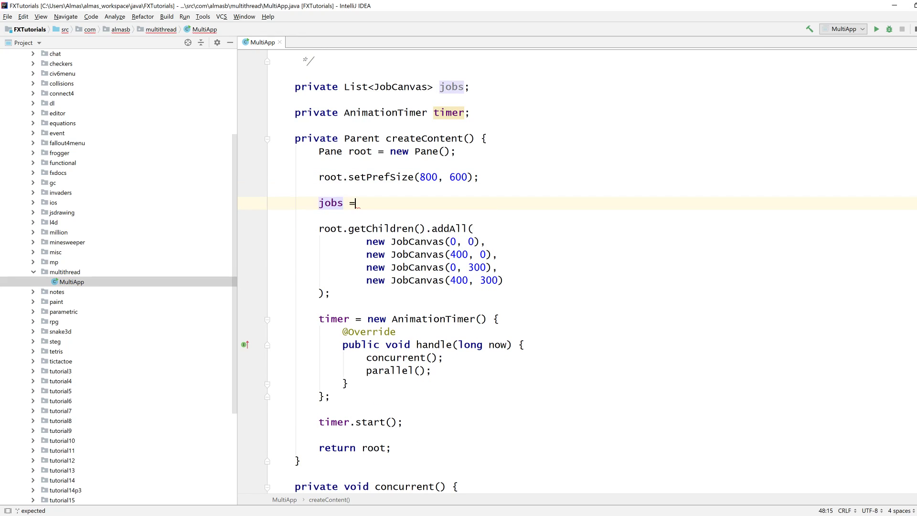
pyautogui.write('Arrays.asList(')
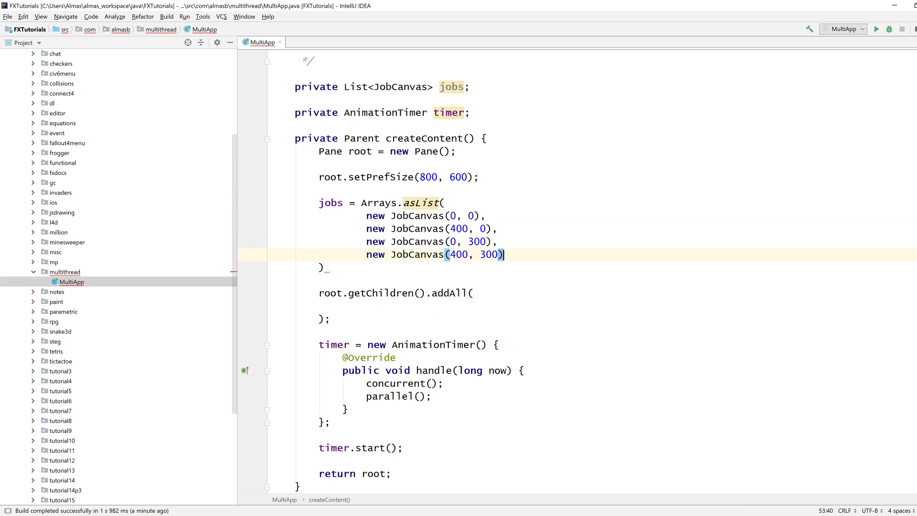
pyautogui.write('jobs')
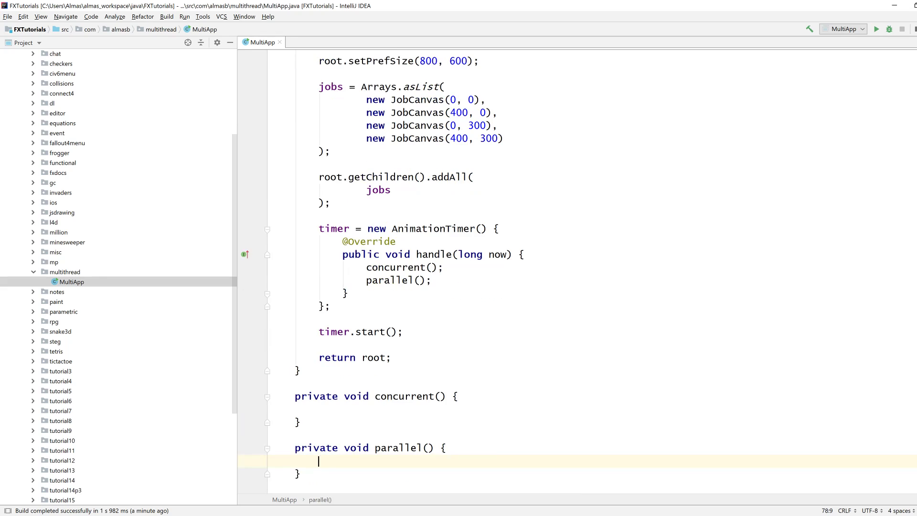
pyautogui.write('jobs.get(2).')
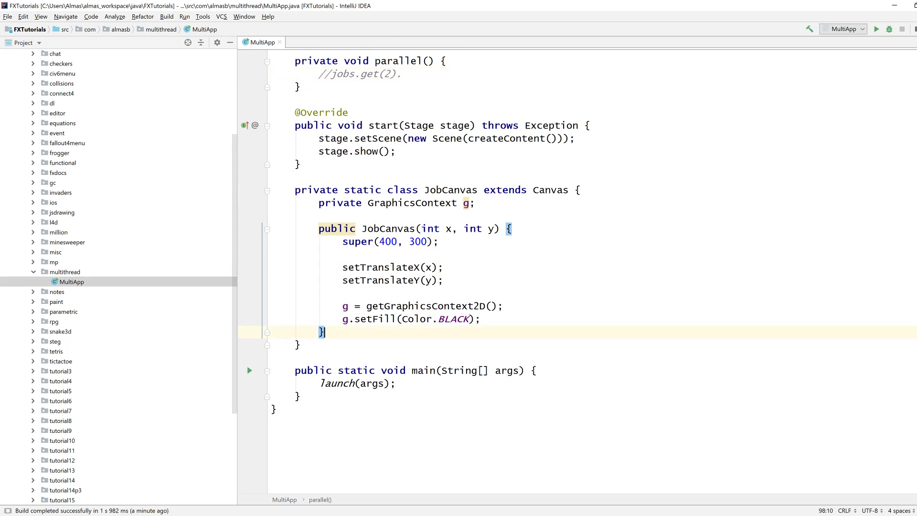
# - Start a public void makeProgress() method with an if (isDone) early-return check
pyautogui.write('public void')
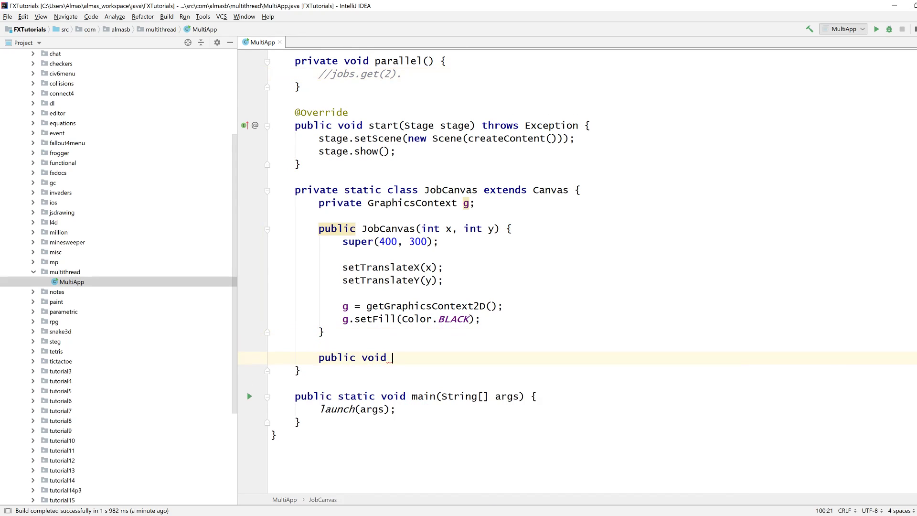
pyautogui.write('makeProgress')
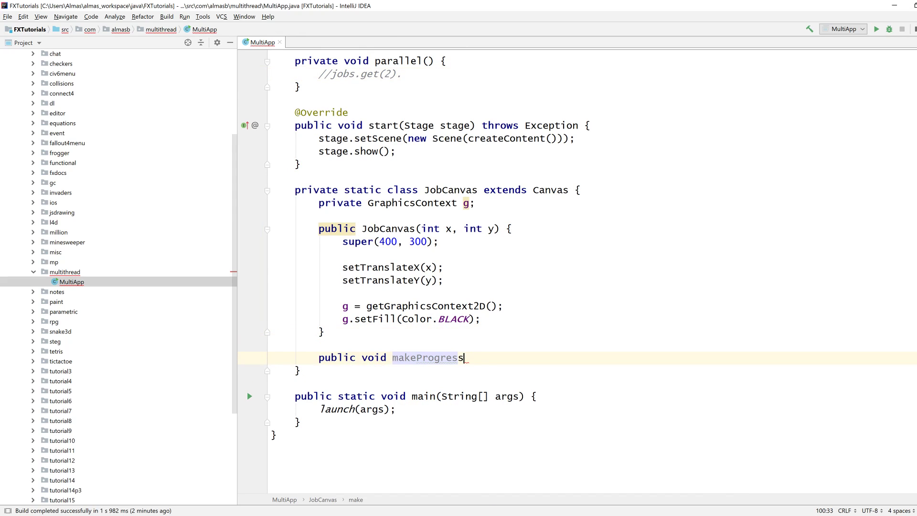
pyautogui.write('() {')
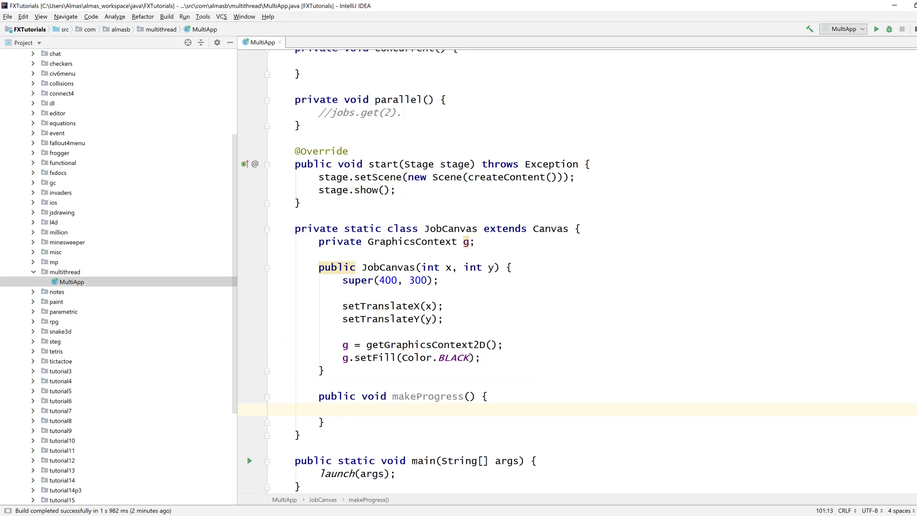
pyautogui.write('if (isDone')
pyautogui.write('return;')
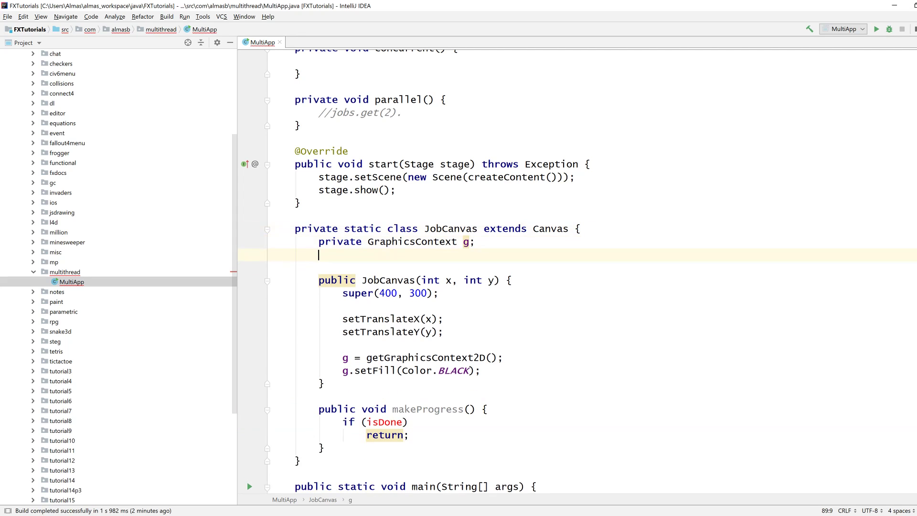
# - Declare private boolean isDone = false and add a completed g.set graphics call in makeProgress
pyautogui.write('private boolean isDone')
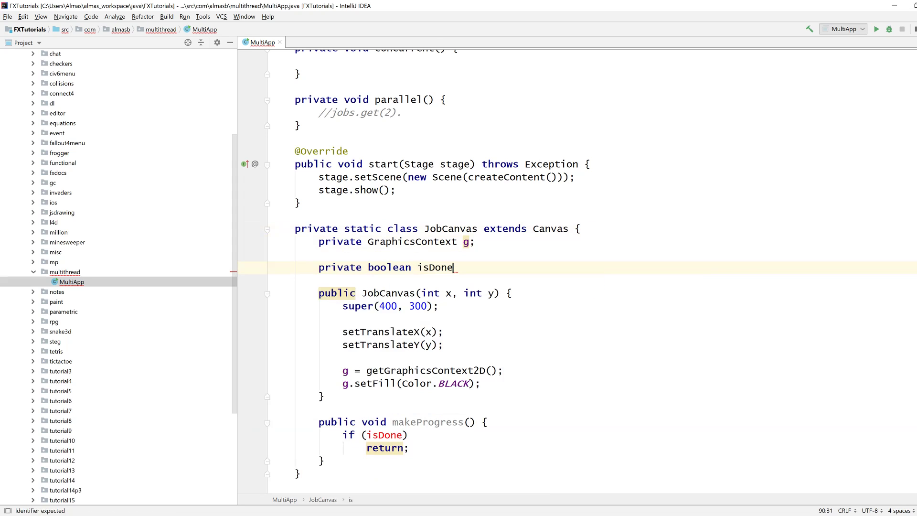
pyautogui.write('= false;')
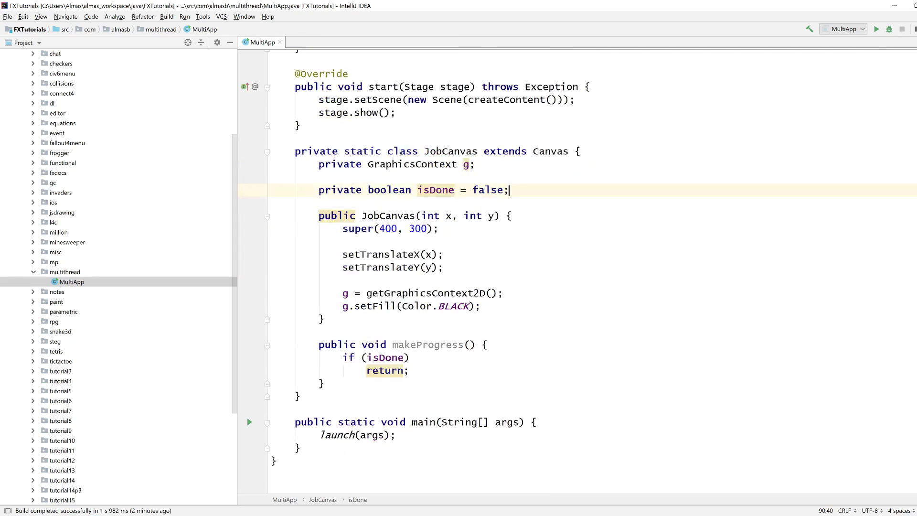
pyautogui.write('g.set')
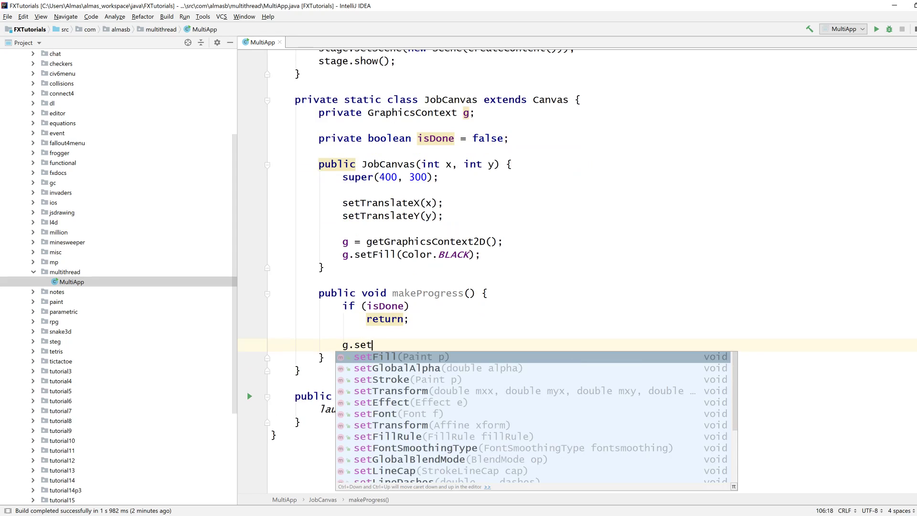
pyautogui.press('BackSpace')
pyautogui.write('private double currentX, cu')
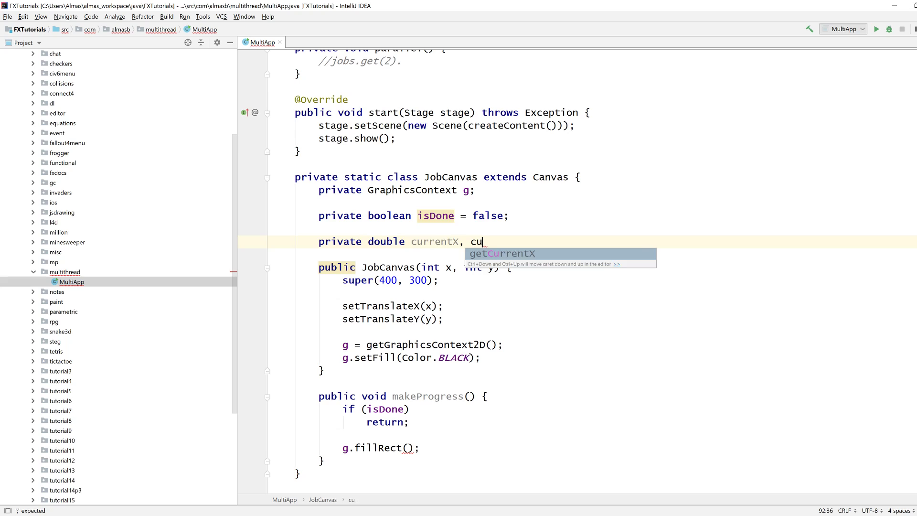
# - Declare the currentY field and pass currentX, currentY as the rectangle position
pyautogui.write('r')
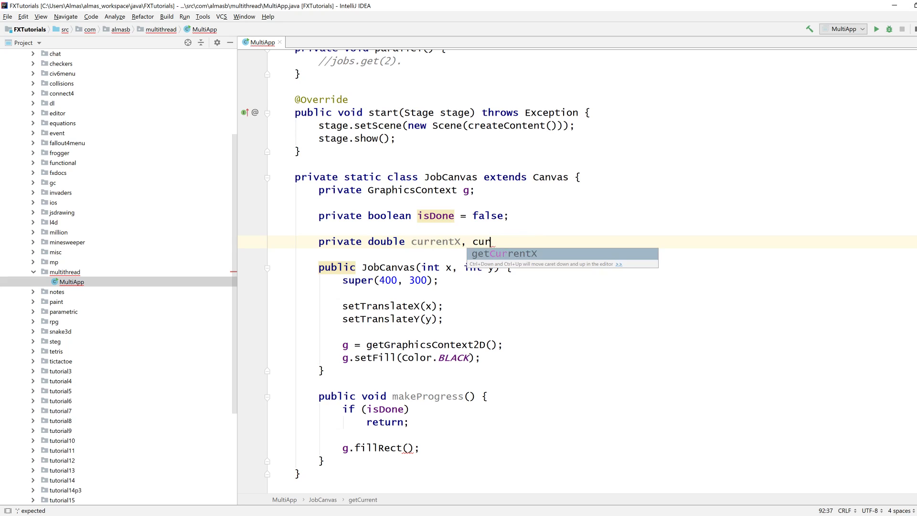
pyautogui.write('rentY;')
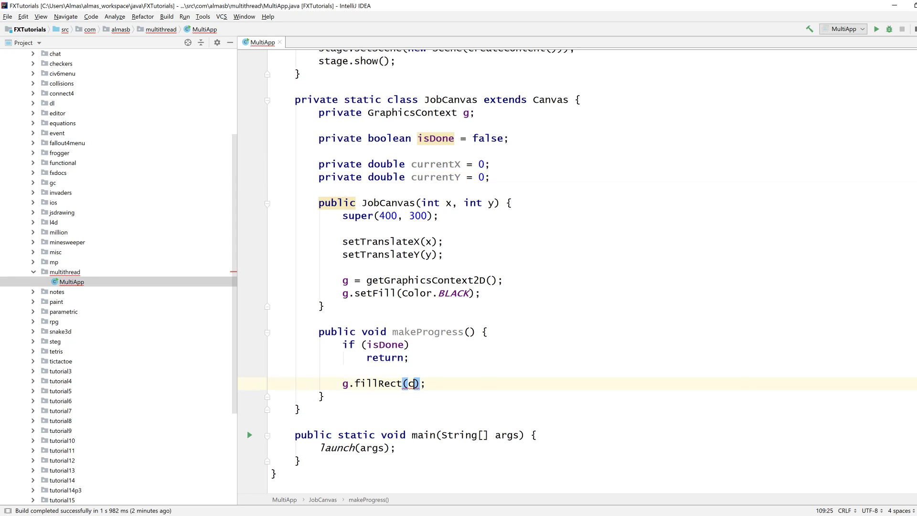
pyautogui.write('currentX, currentY,')
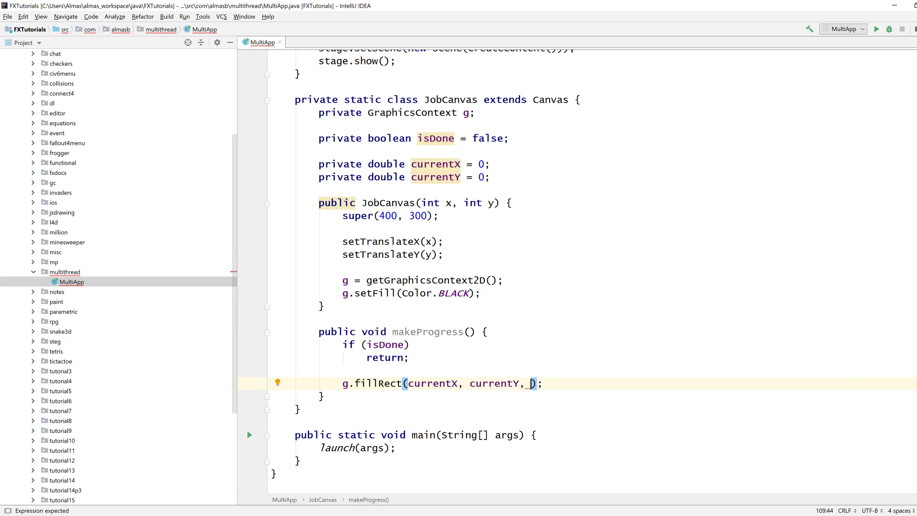
# - Add private static final double PIXELS_PER_PROGRESS = 4 and use it as the rectangle's width and height
pyautogui.write('private static')
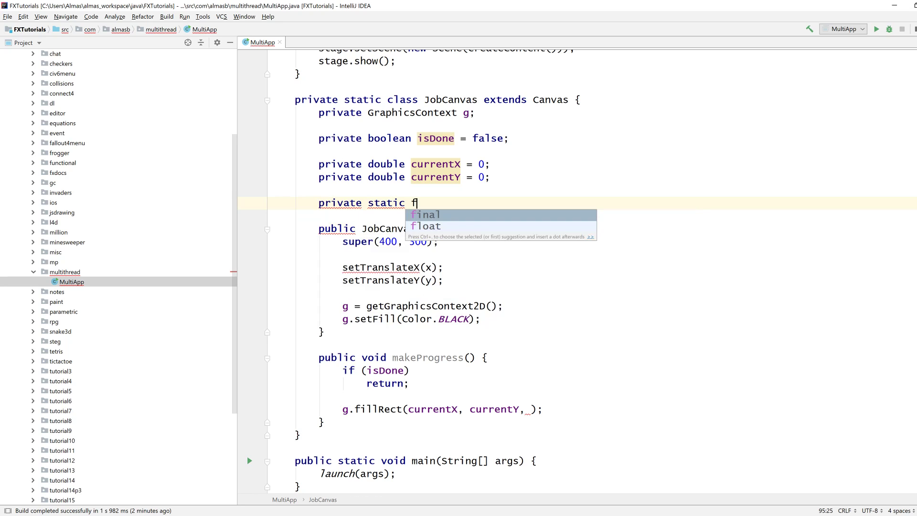
pyautogui.write('final double PIXELS_PER_')
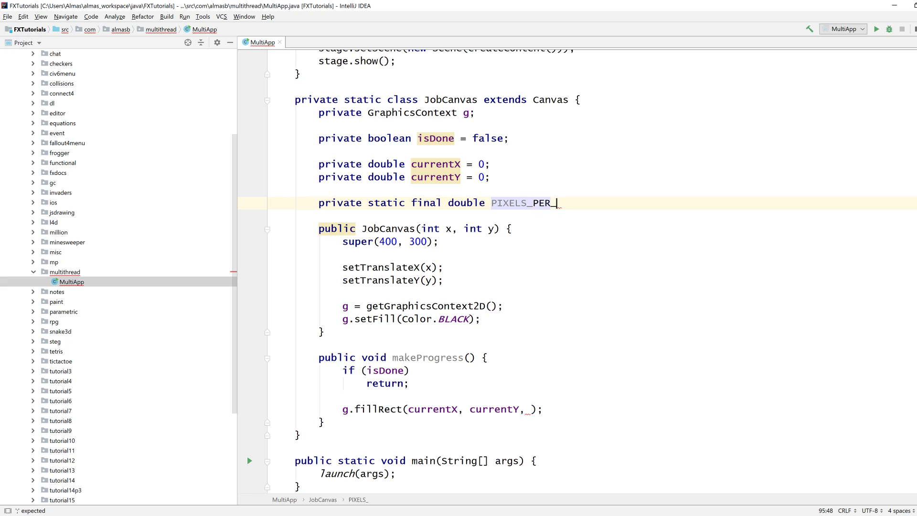
pyautogui.write('PROGRESS =')
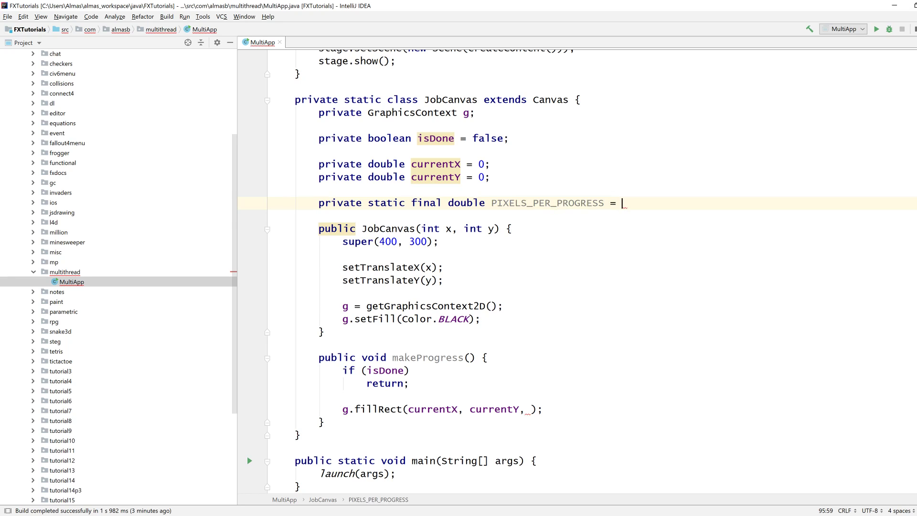
pyautogui.write('4;')
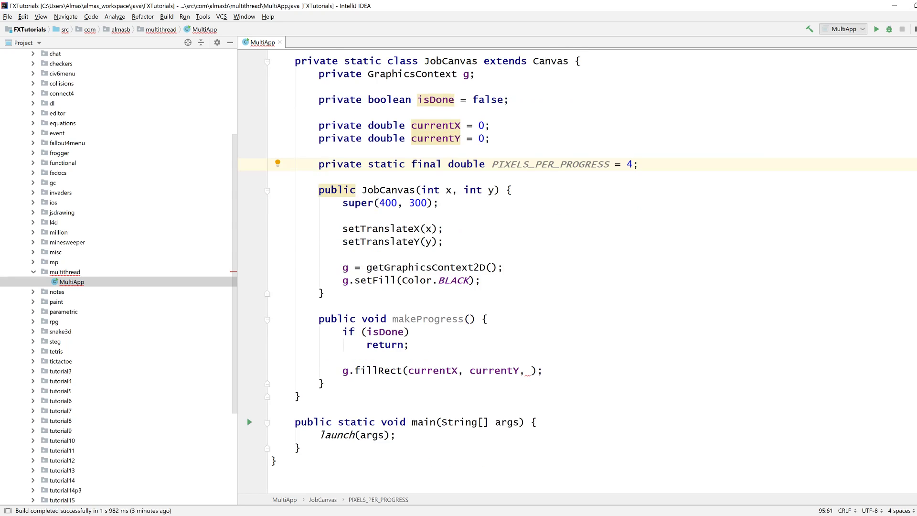
pyautogui.write('p')
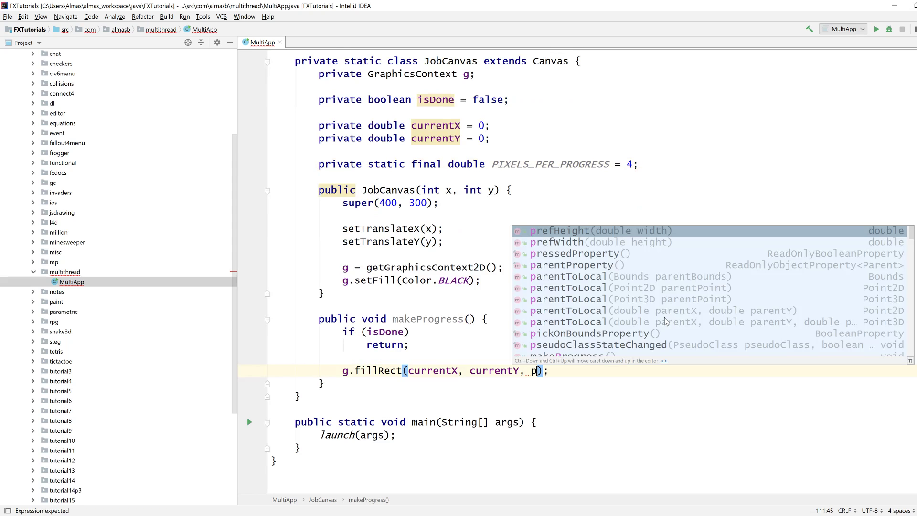
pyautogui.write('PIXELS_PER_PROGRESS')
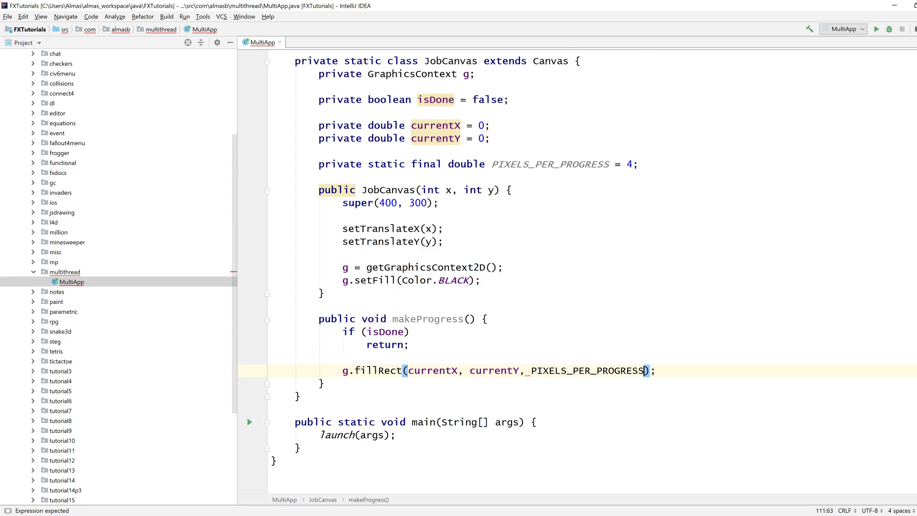
pyautogui.write(', PIXELS_PER_PROGRESS')
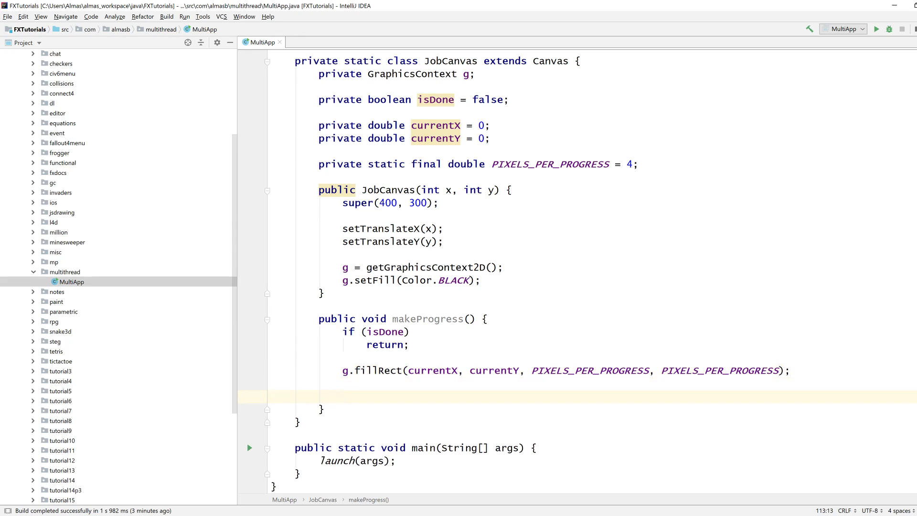
# - Advance currentX by PIXELS_PER_PROGRESS, wrap to the next row at 400, and check currentY against 300 to mark the job done
pyautogui.write('currentX++;')
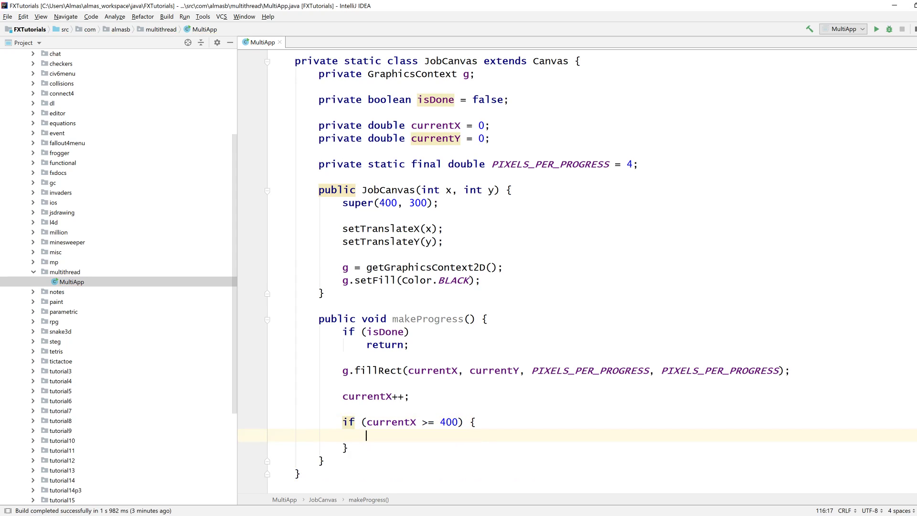
pyautogui.write('currentX =')
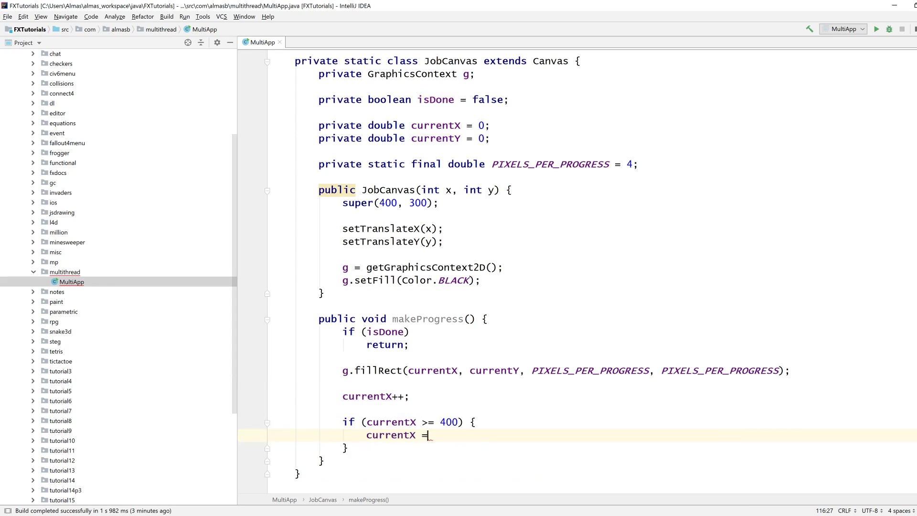
pyautogui.write('currentY += PIXELS_PER_PROGRESS')
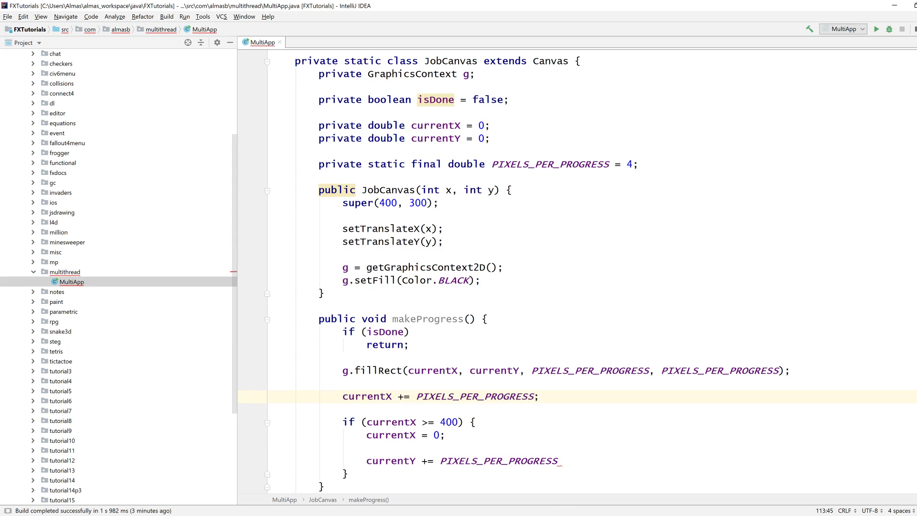
pyautogui.write('if (currentY >')
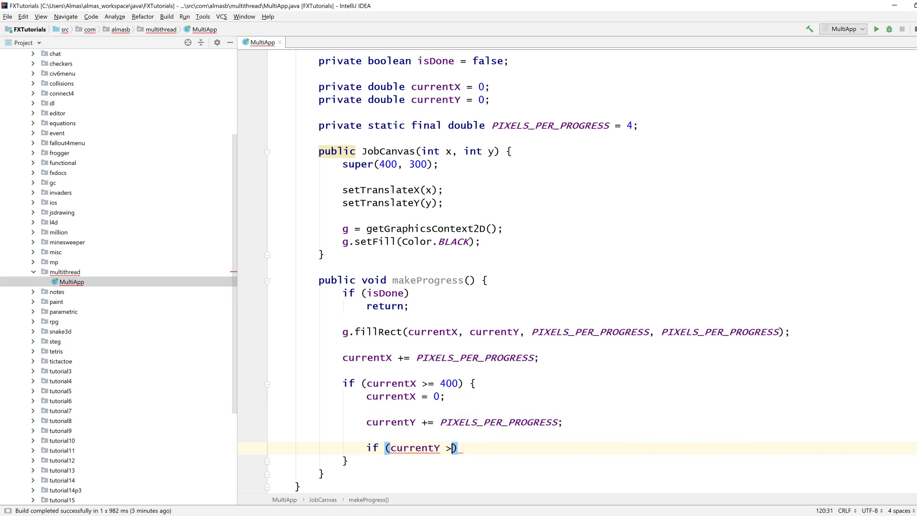
pyautogui.write('= 400')
pyautogui.write('isDone =')
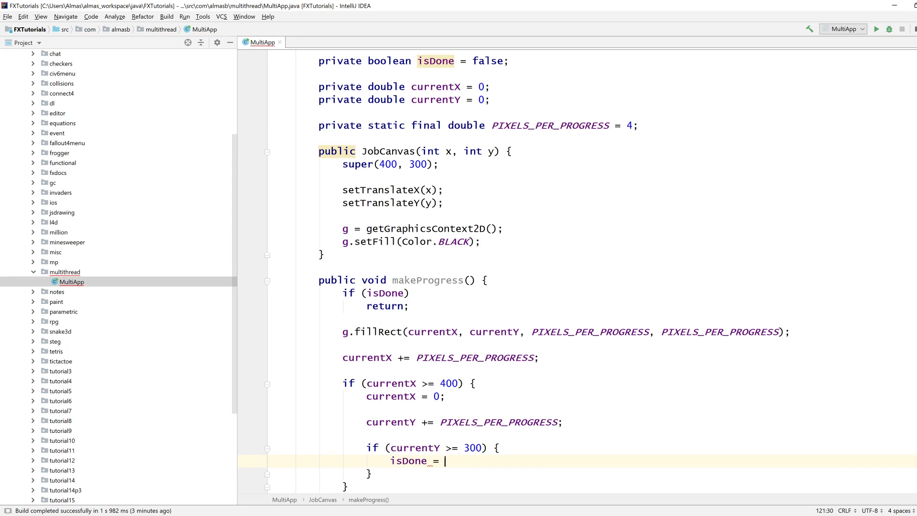
pyautogui.write('tr')
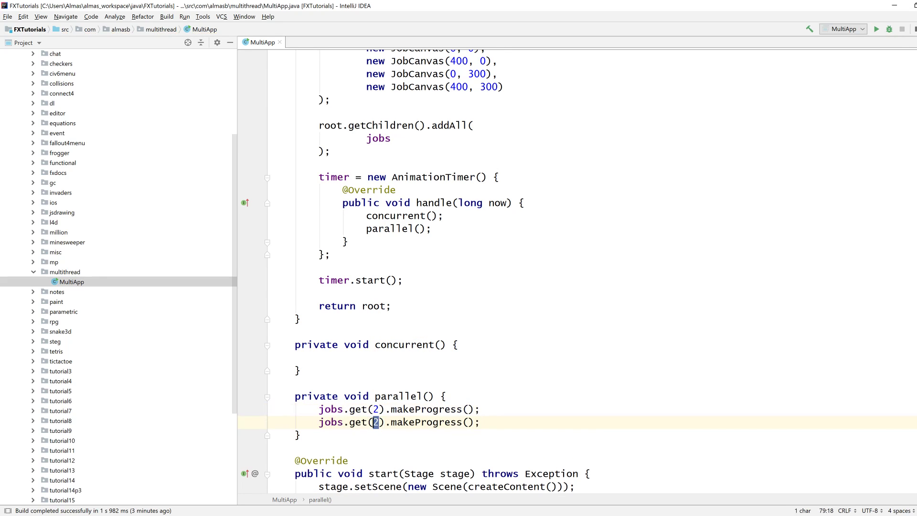
# - Switch parallel() to jobs 2 and 3 and declare a private int jobIndex = 0 field
pyautogui.write('3')
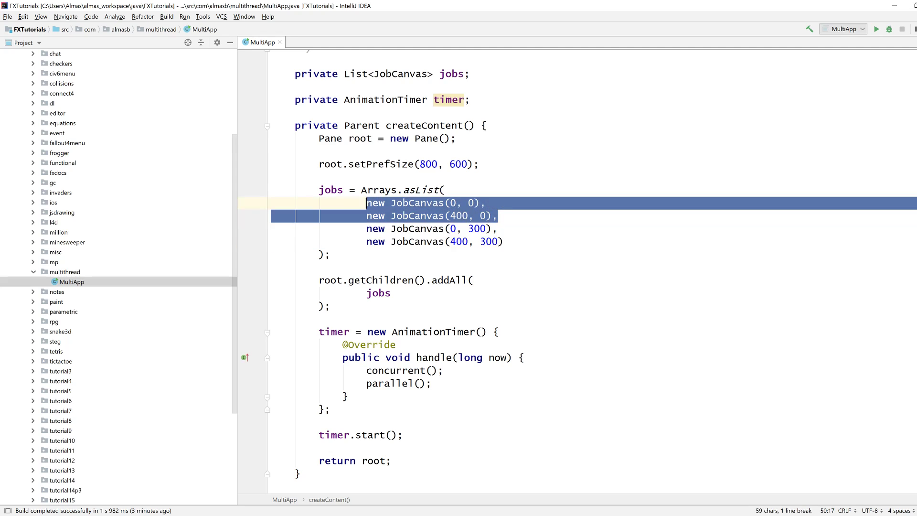
pyautogui.scroll(-3)
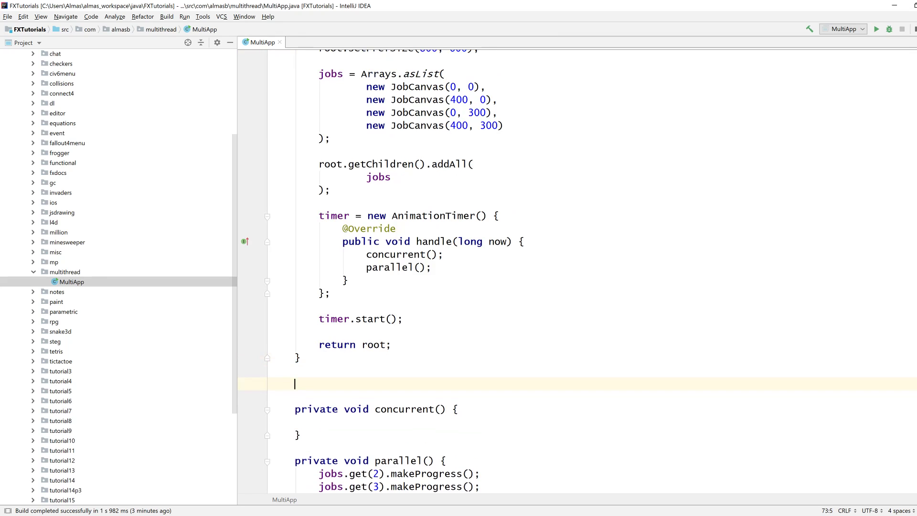
pyautogui.write('private')
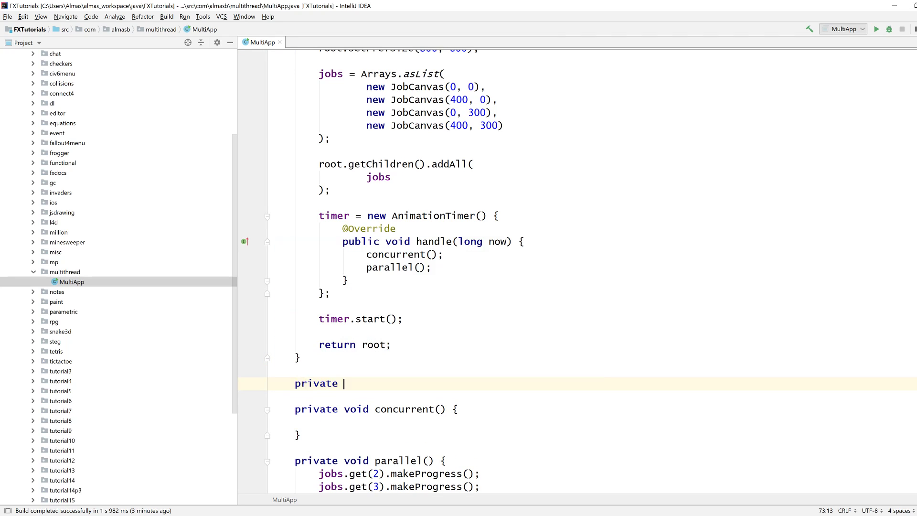
pyautogui.write('int jobIndex')
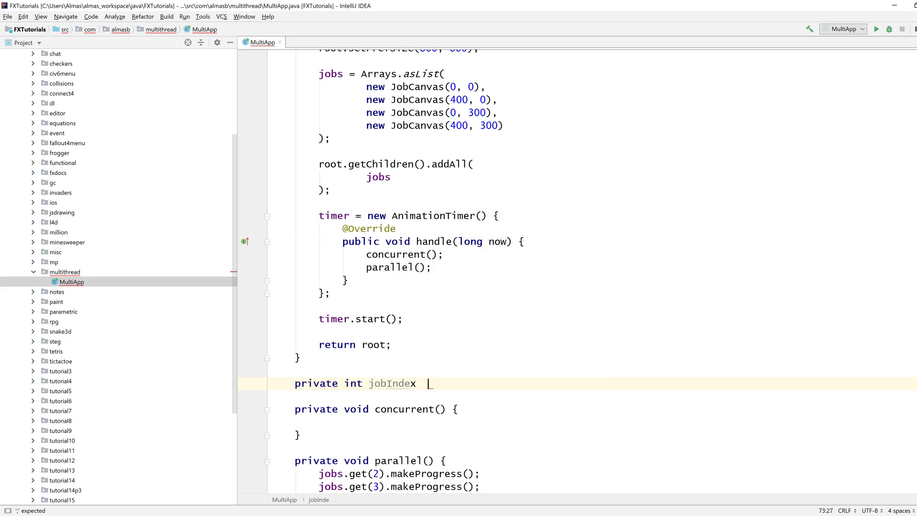
pyautogui.write('= 0;')
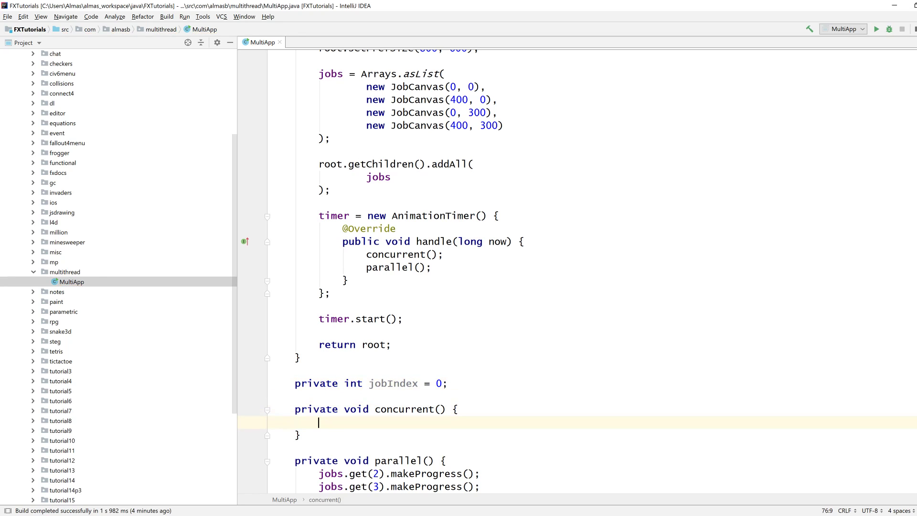
# - In concurrent(), call jobs.get(jobIndex).makeProgress(), increment jobIndex, and reset it to 0 at 2
pyautogui.write('jobs.get(')
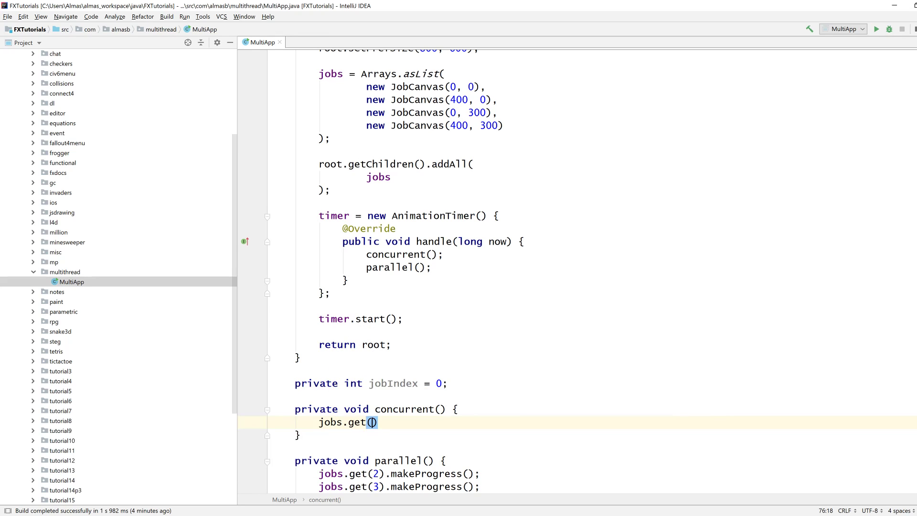
pyautogui.write('jobIndex).makeProgress();')
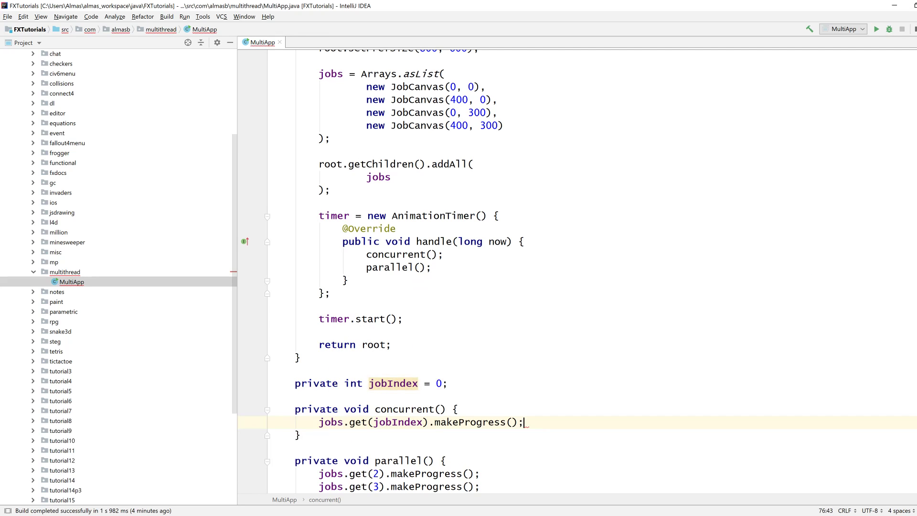
pyautogui.write('jobIndex++;')
pyautogui.write('if (j')
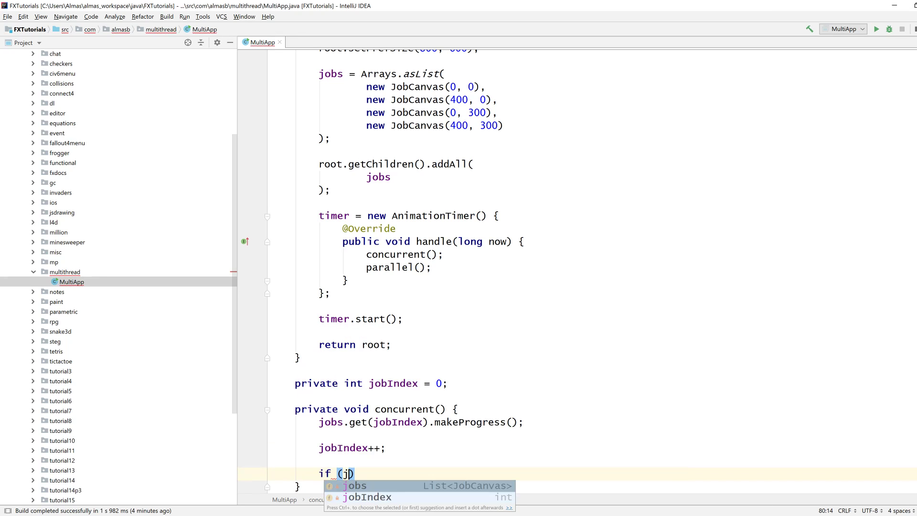
pyautogui.write('obIndex == 2)')
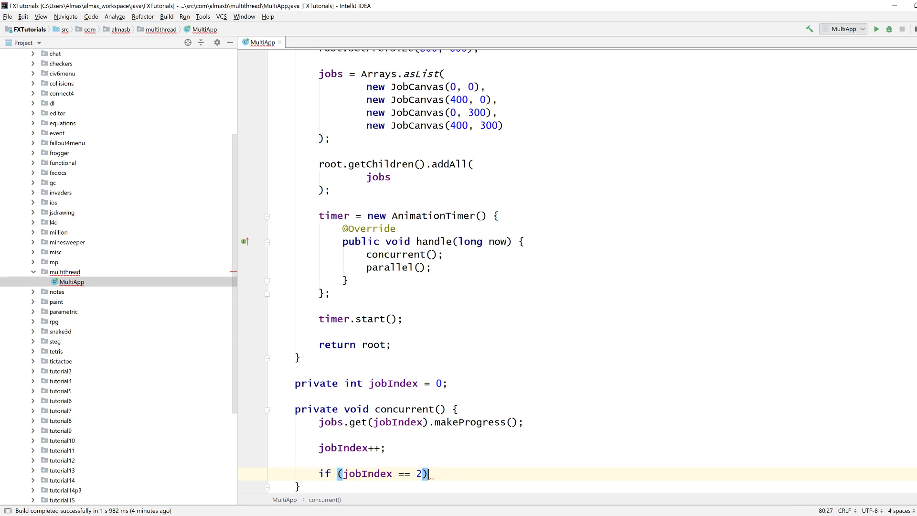
pyautogui.write('{ jobIndex = 0')
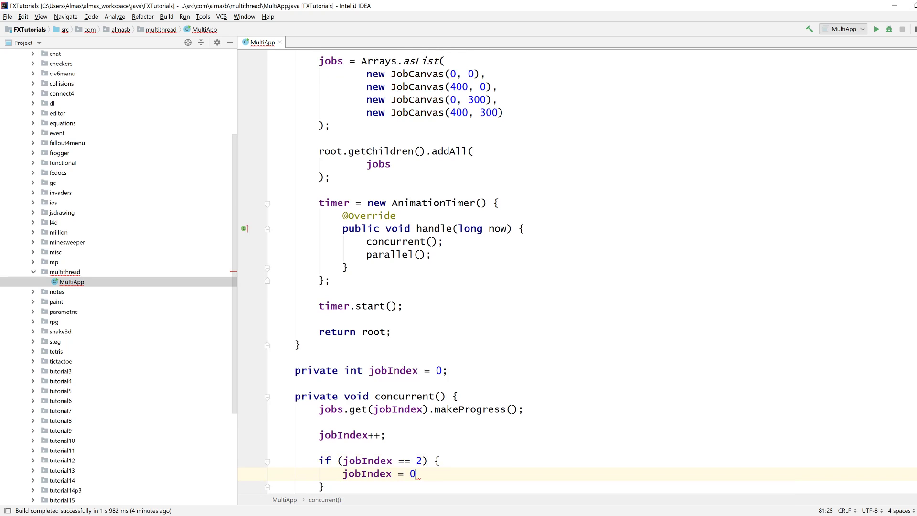
pyautogui.write(';')
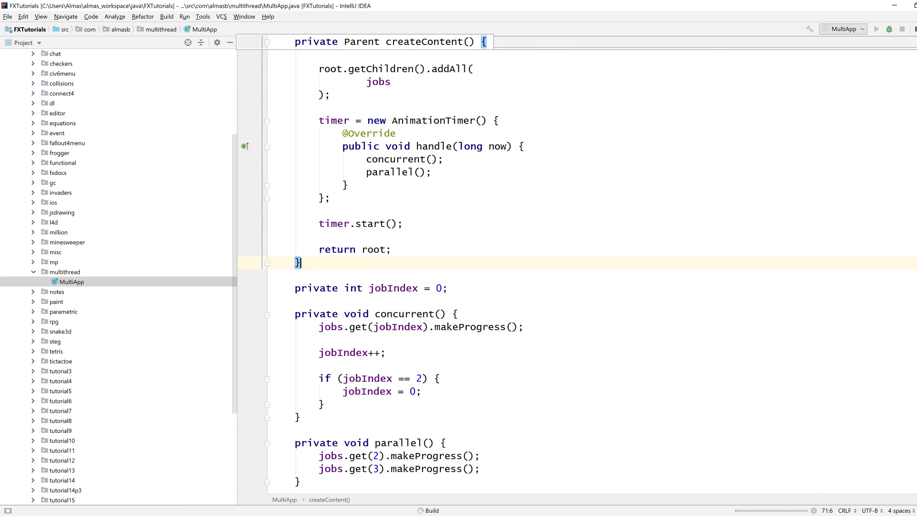
# - Run MultiApp, then select the J1 and J2 Concurrency timeline lines in the class comment
pyautogui.click(879, 29)
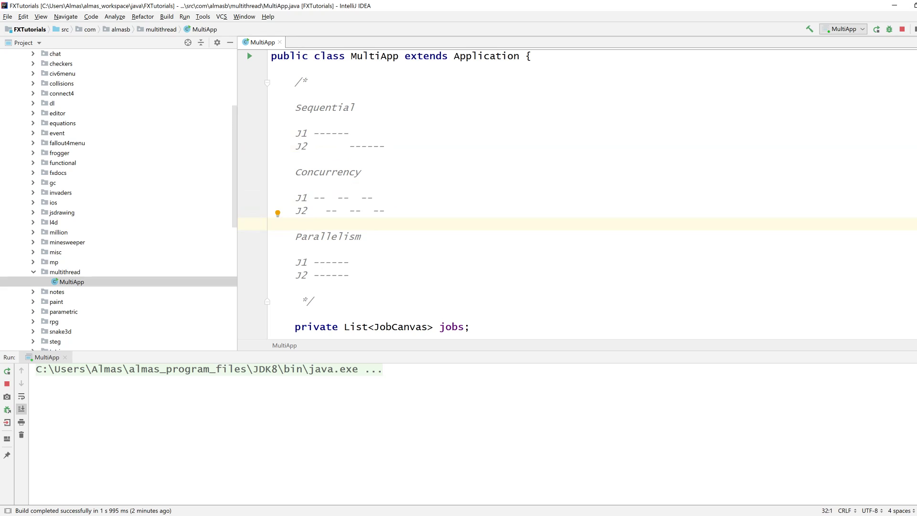
pyautogui.moveTo(318, 197); pyautogui.dragTo(383, 210)
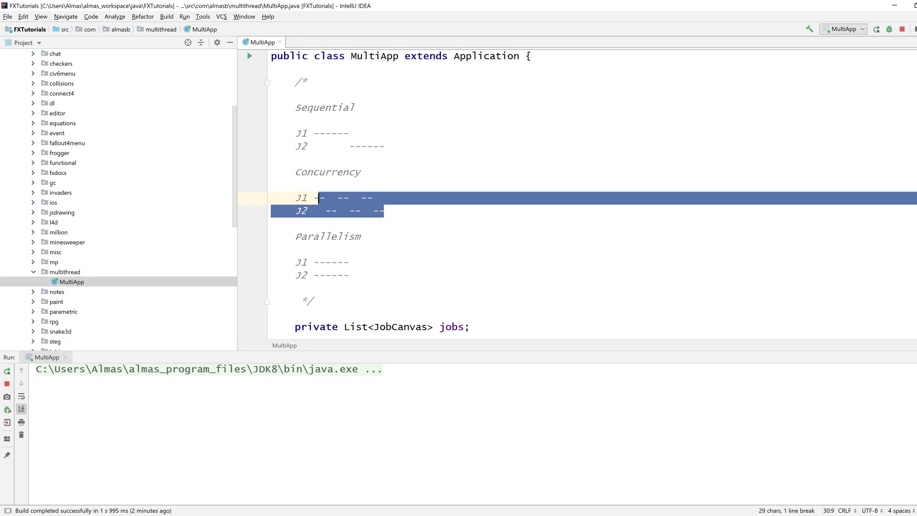